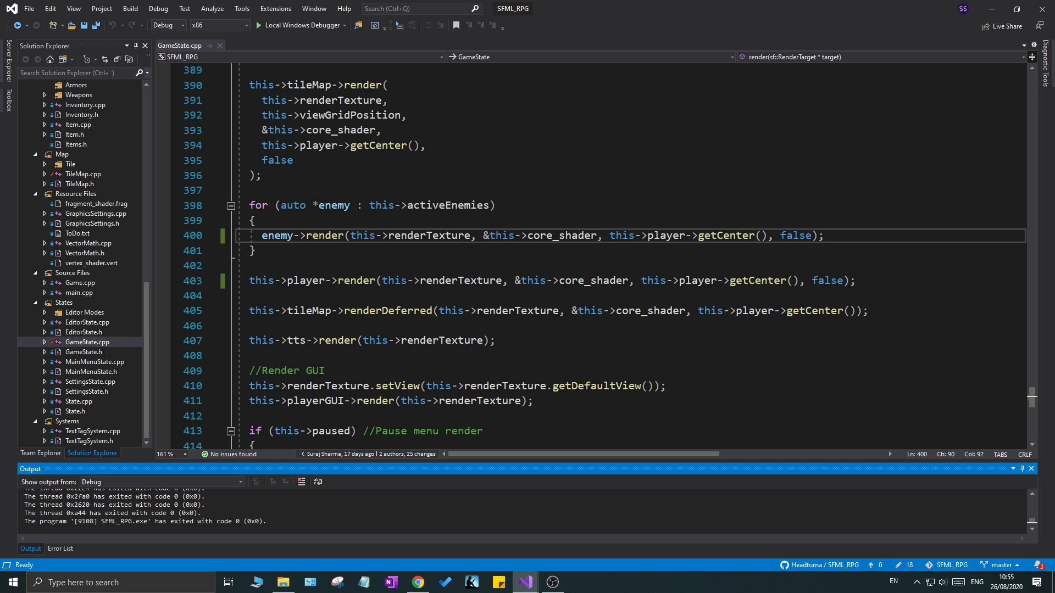
mouse_move(129, 9)
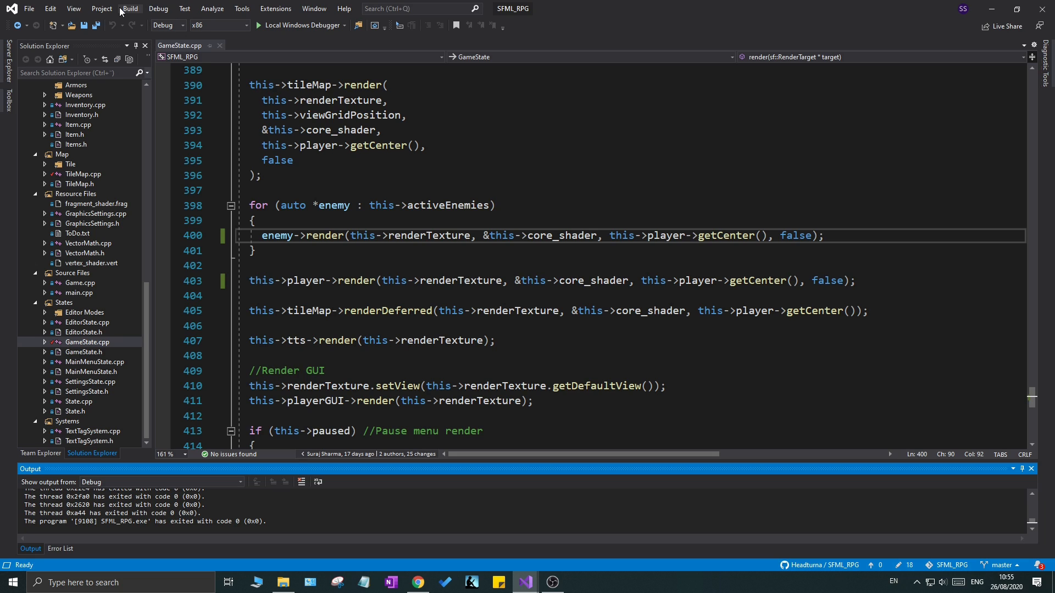
mouse_move(291, 145)
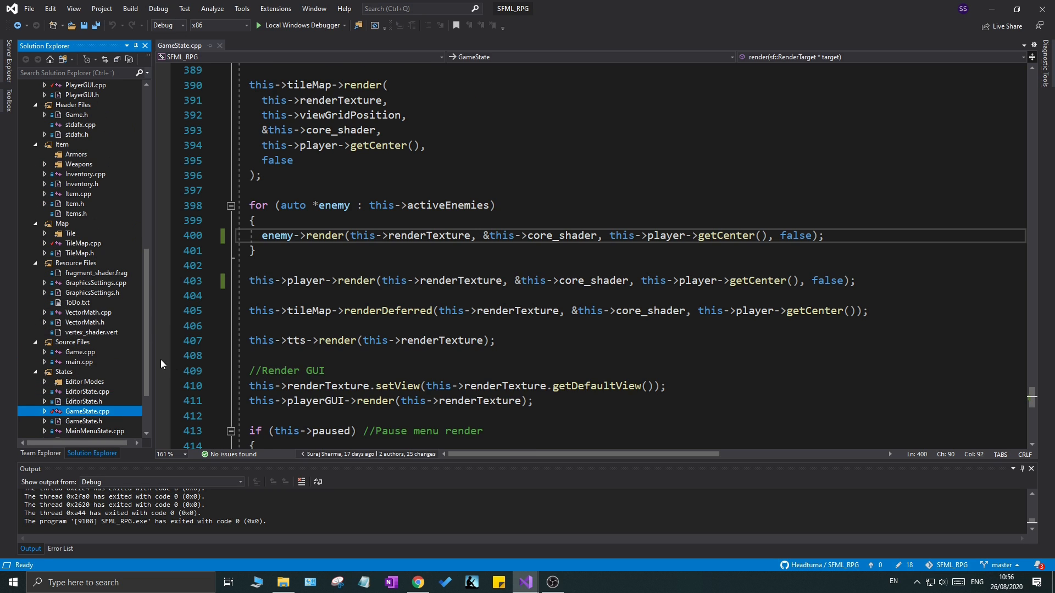
Scroll Solution Explorer through GUI's PlayerGUITabs folder to show CharacterTab and Tab files, then on to Item, Map and States
scroll(up, 3)
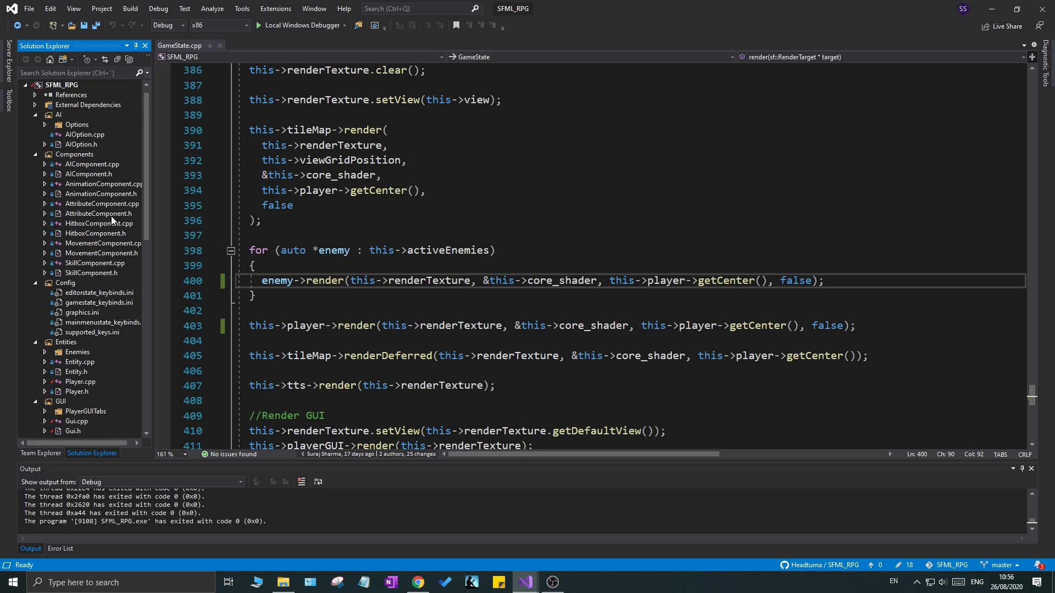
mouse_move(96, 166)
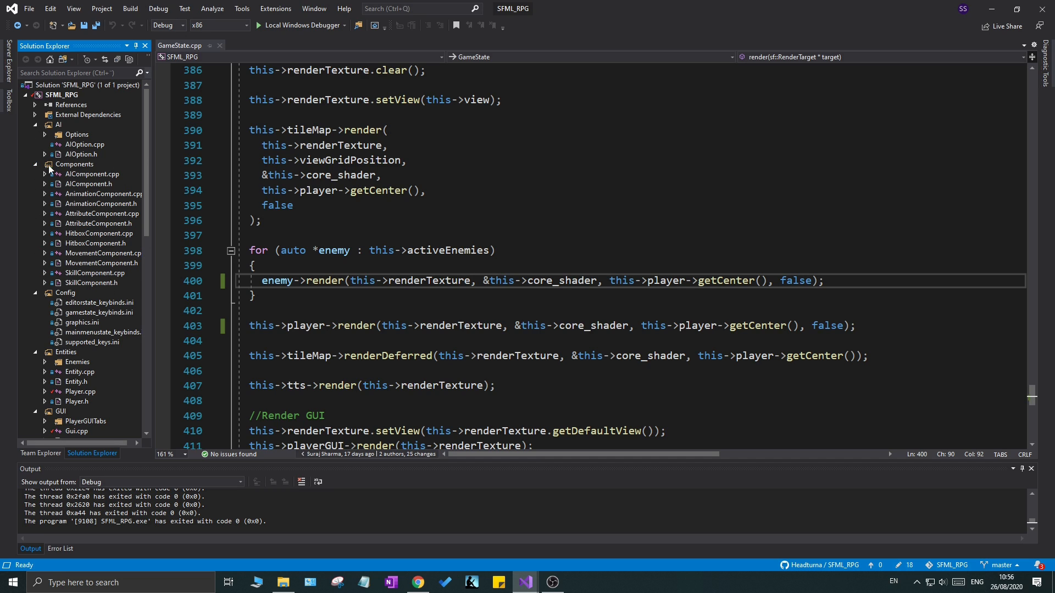
scroll(down, 3)
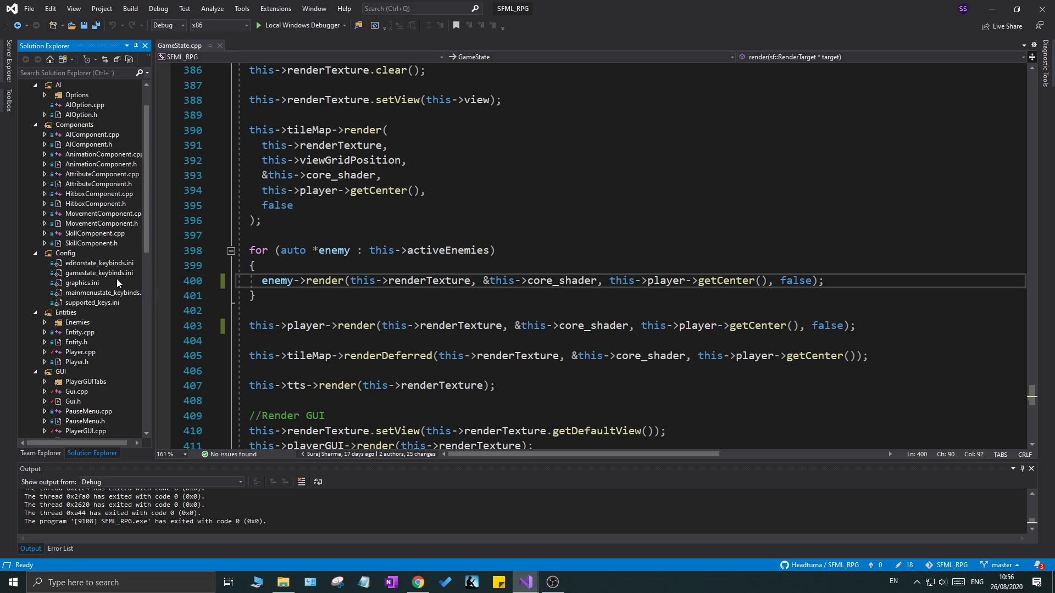
scroll(down, 3)
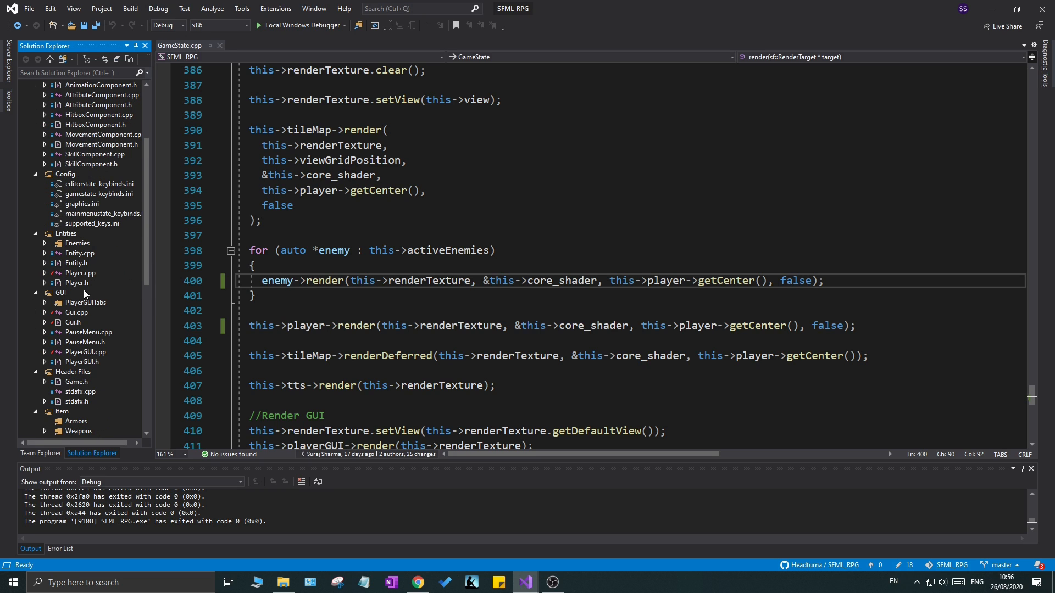
mouse_move(83, 244)
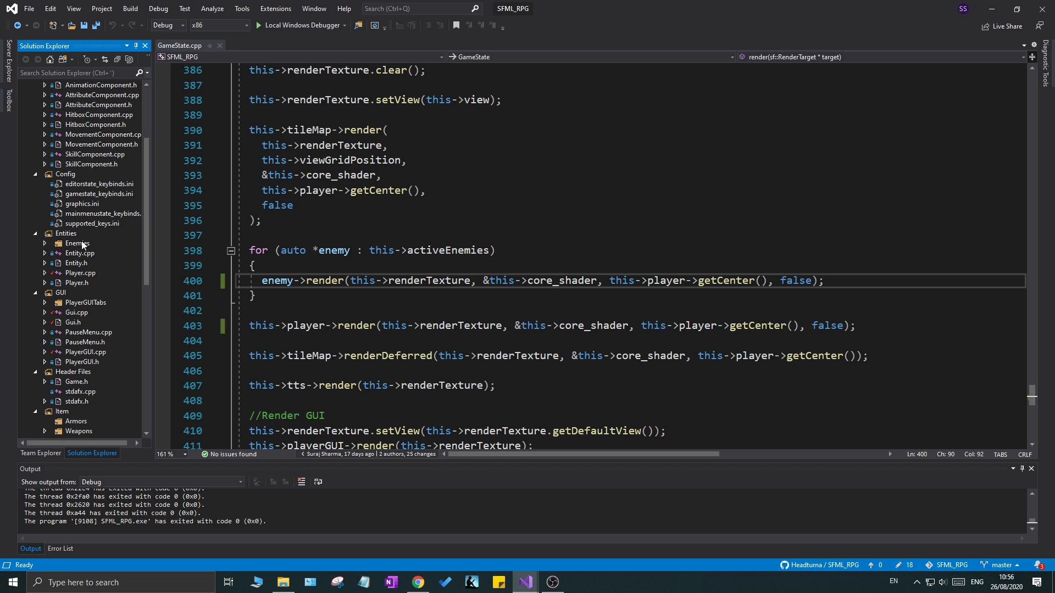
scroll(down, 3)
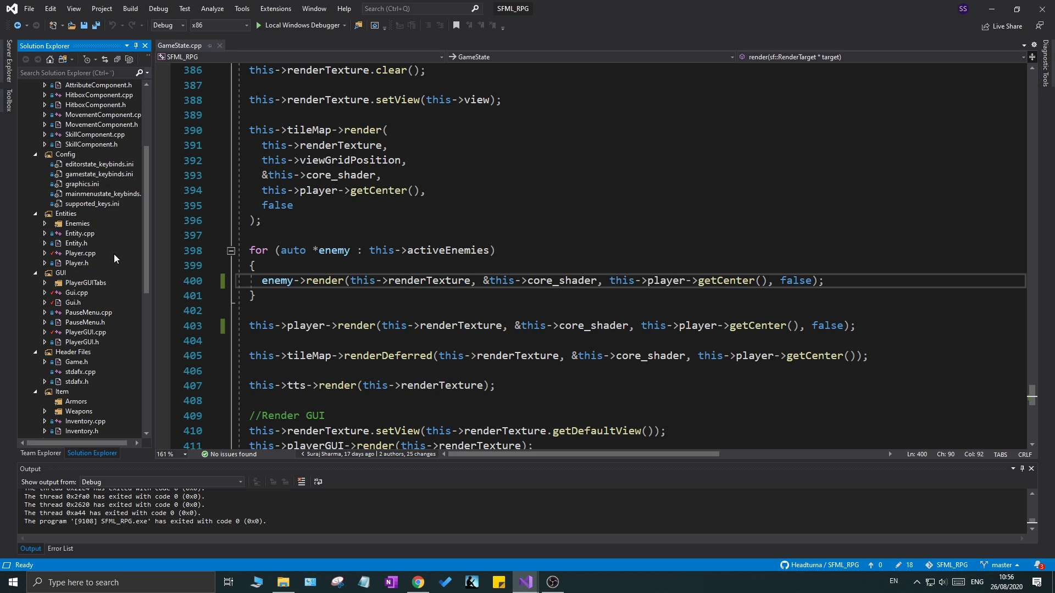
scroll(down, 3)
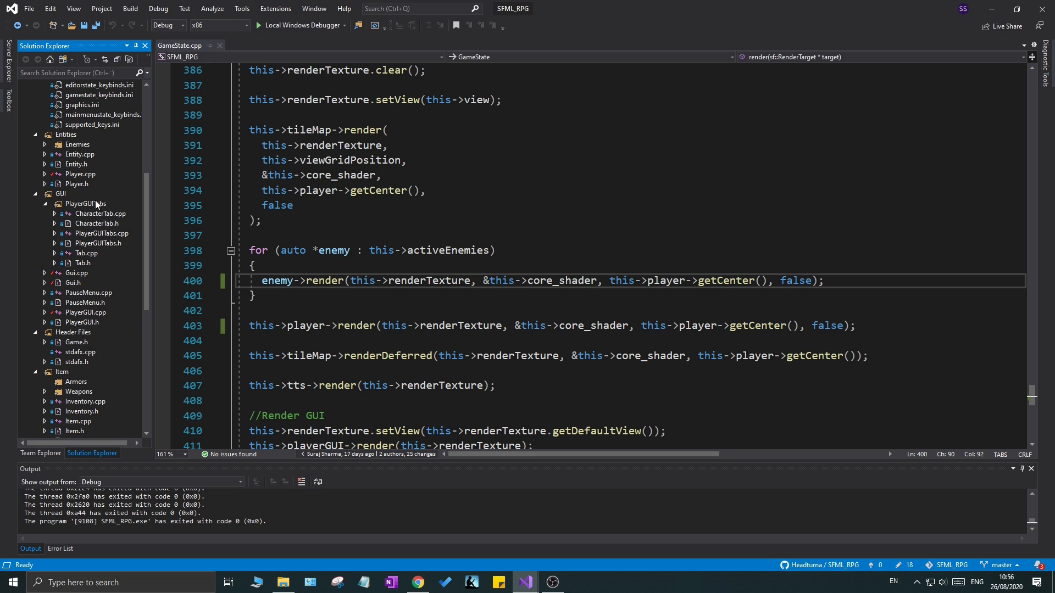
scroll(down, 3)
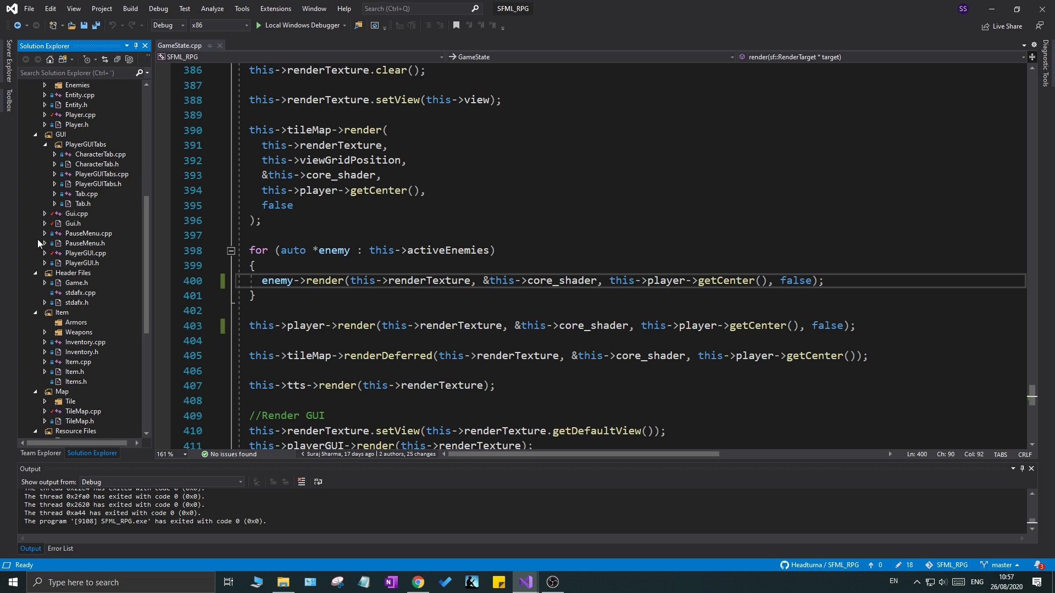
scroll(down, 3)
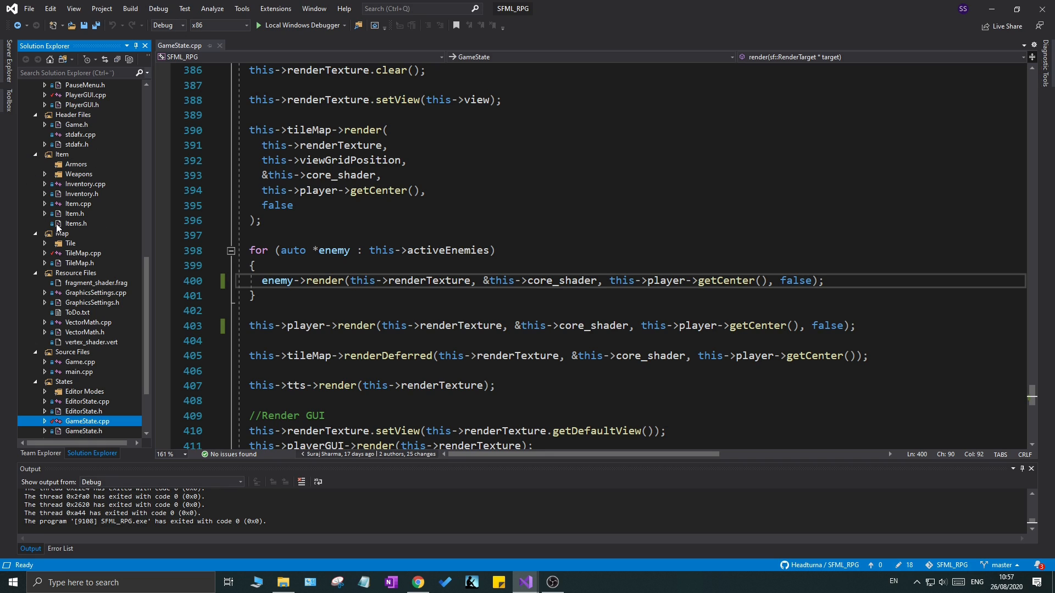
mouse_move(58, 193)
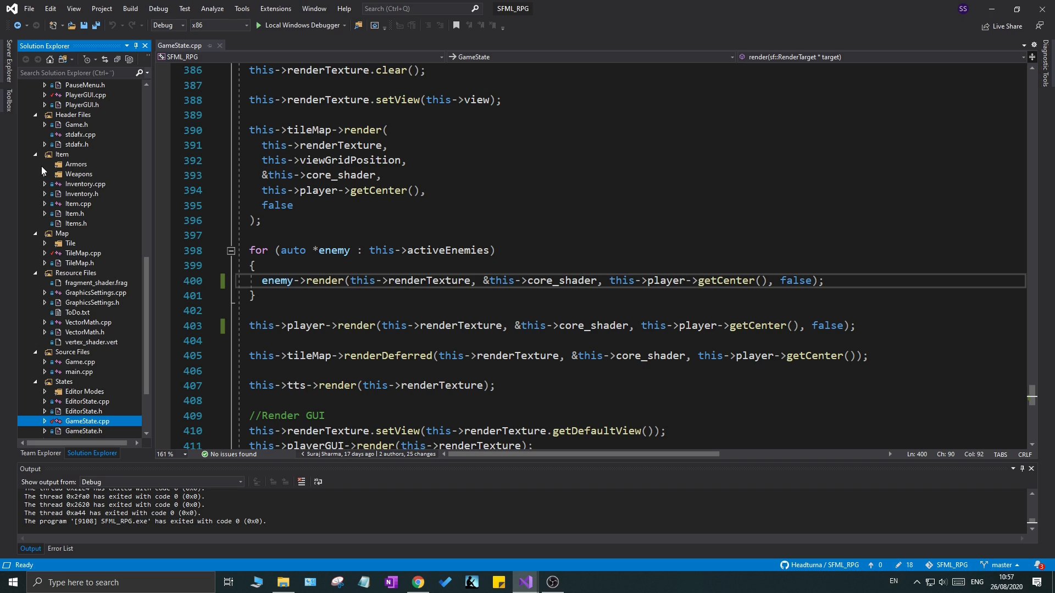
mouse_move(89, 166)
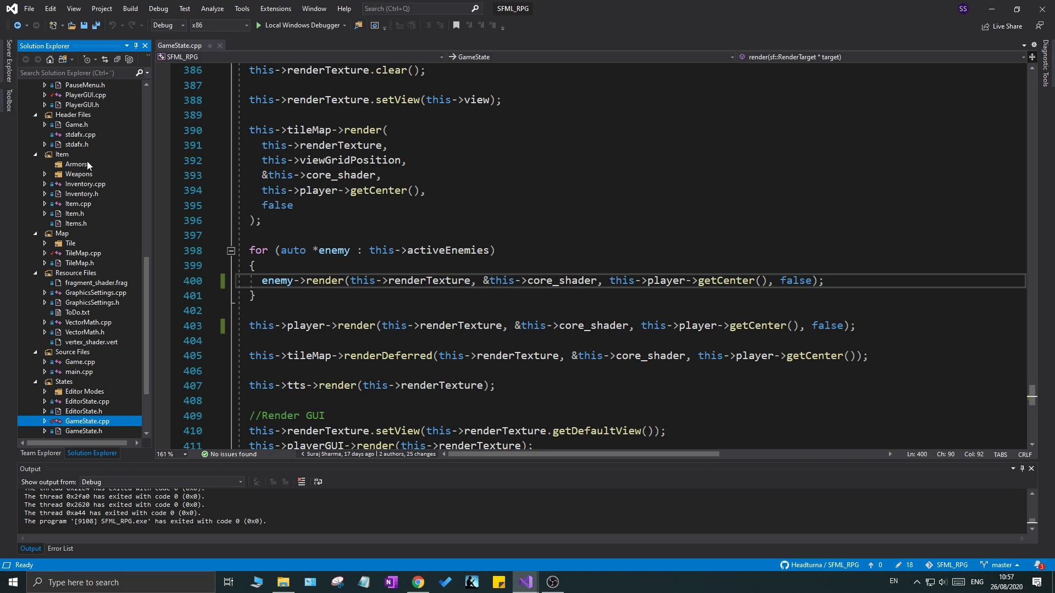
mouse_move(77, 214)
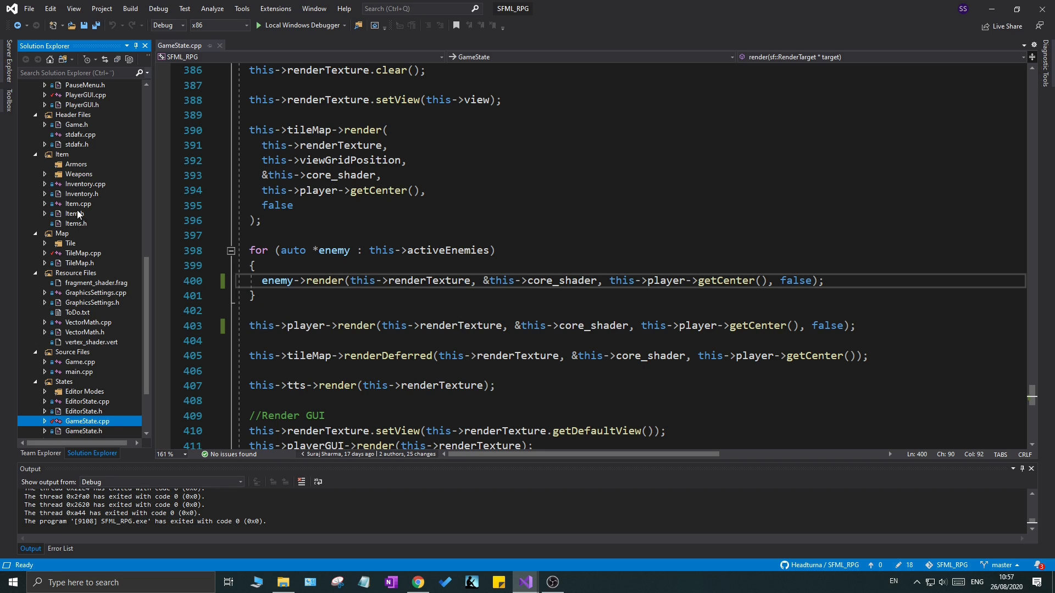
mouse_move(120, 205)
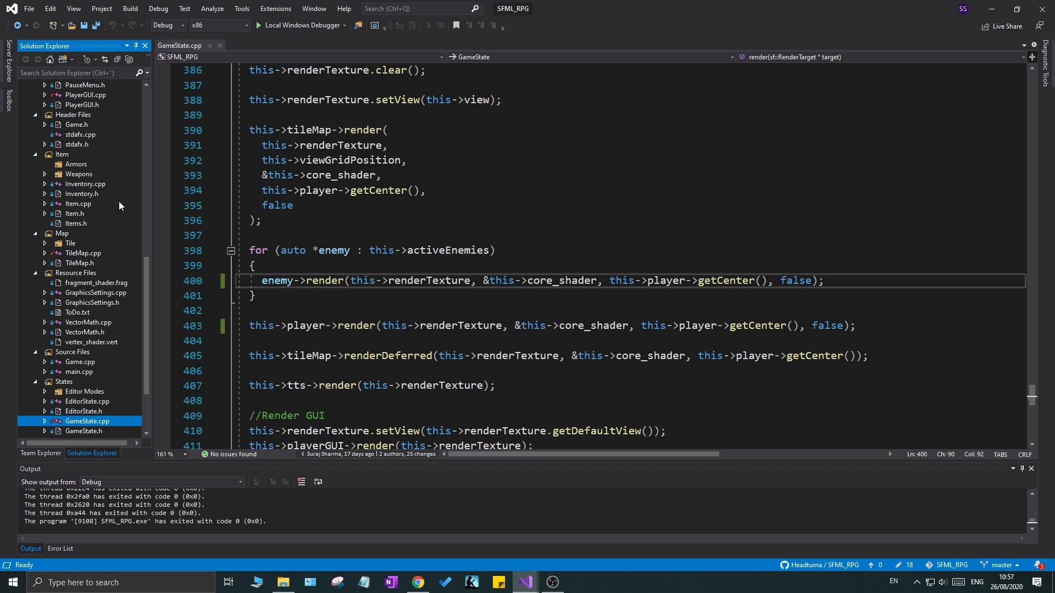
mouse_move(66, 257)
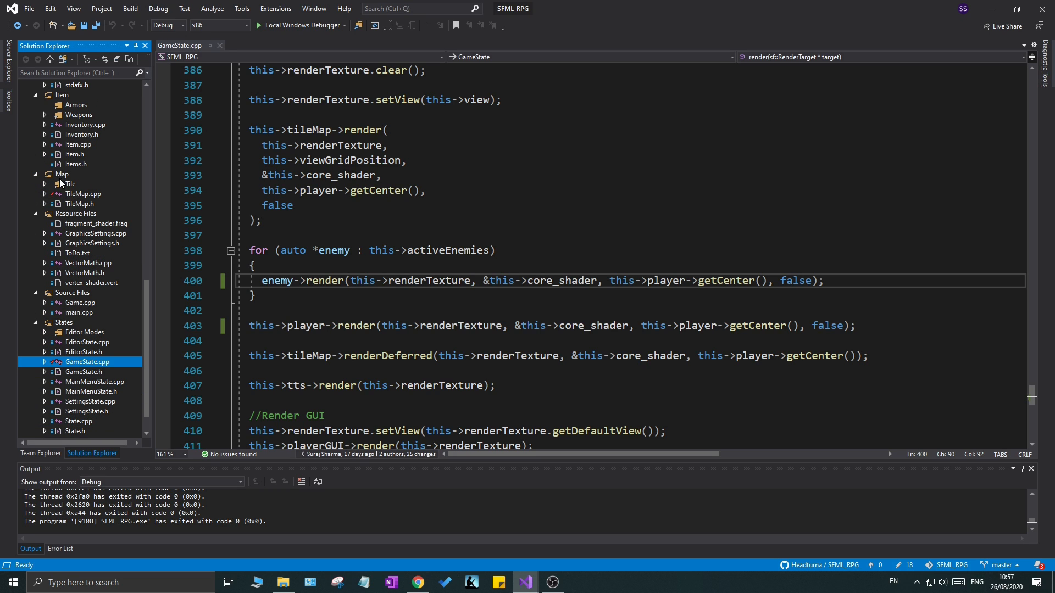
mouse_move(74, 226)
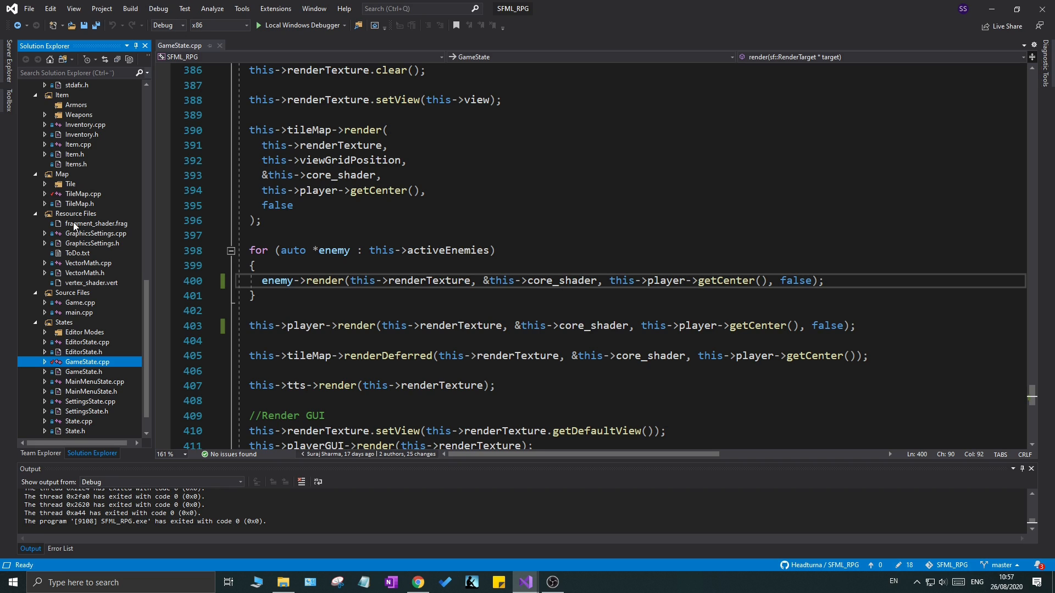
mouse_move(57, 184)
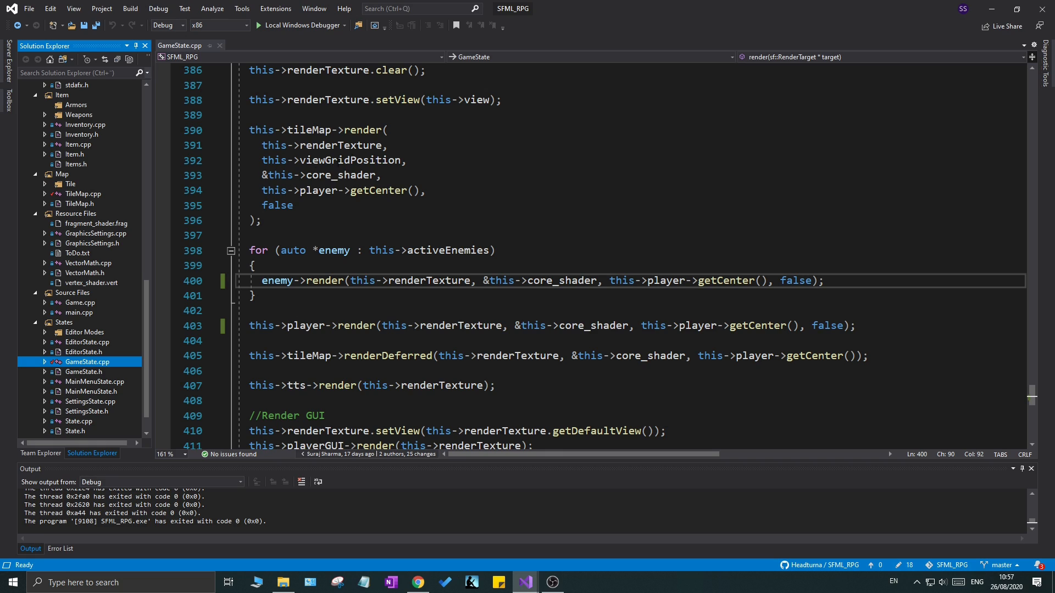
mouse_move(71, 249)
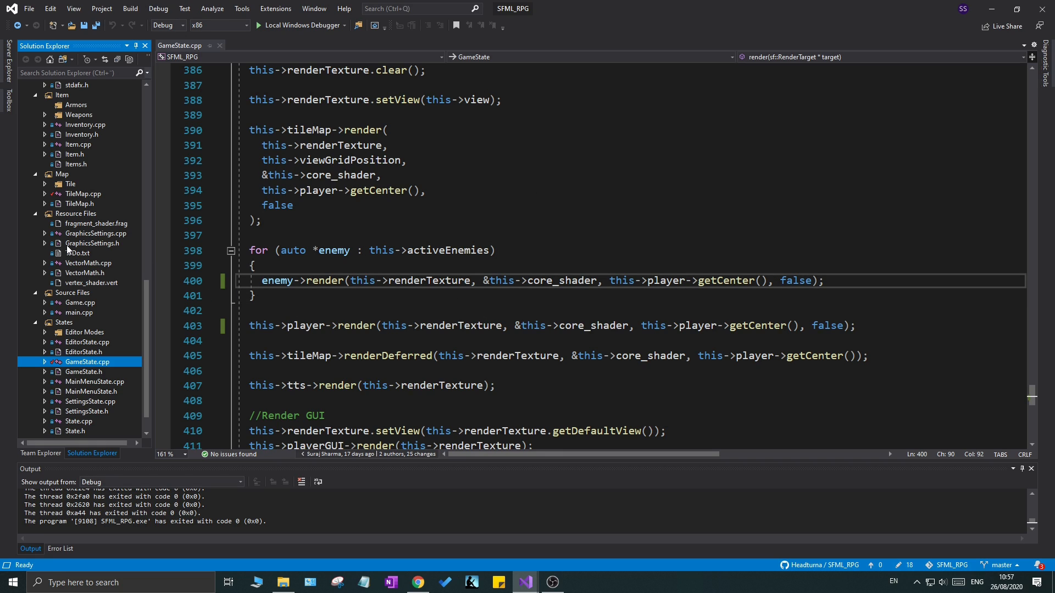
click(44, 183)
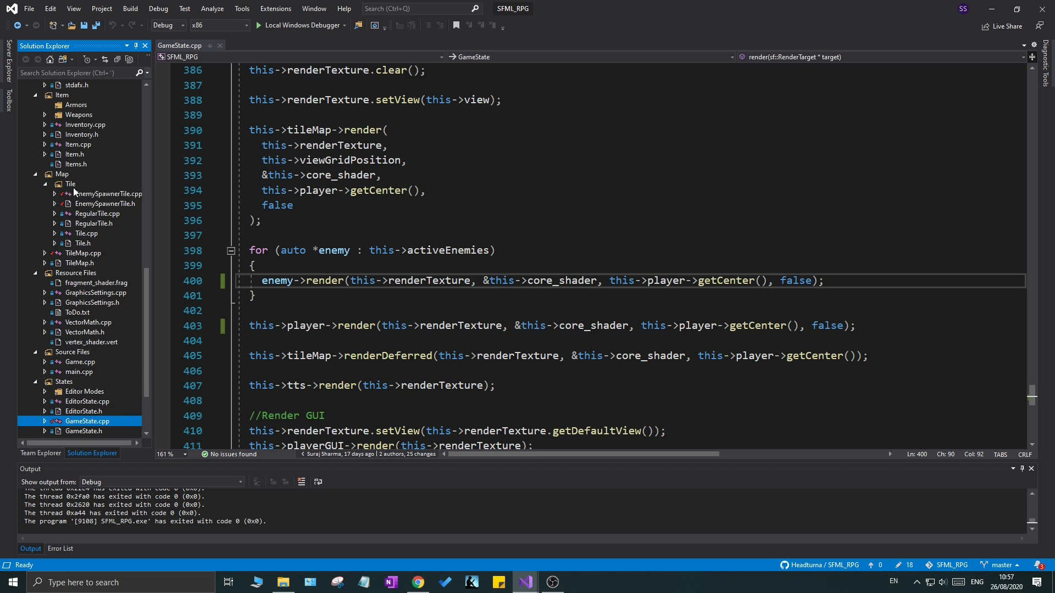
scroll(down, 3)
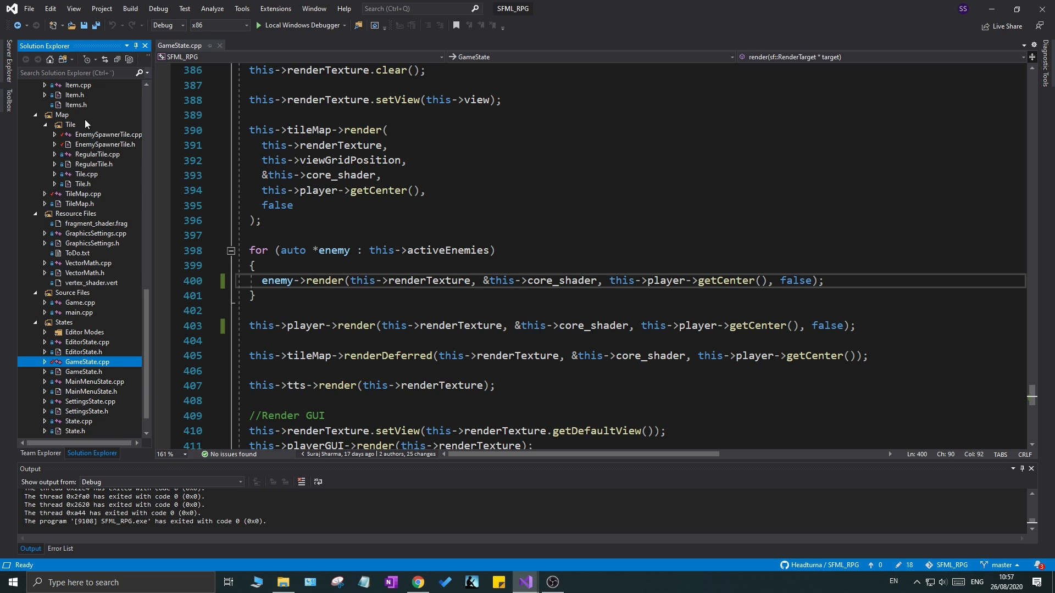
scroll(down, 3)
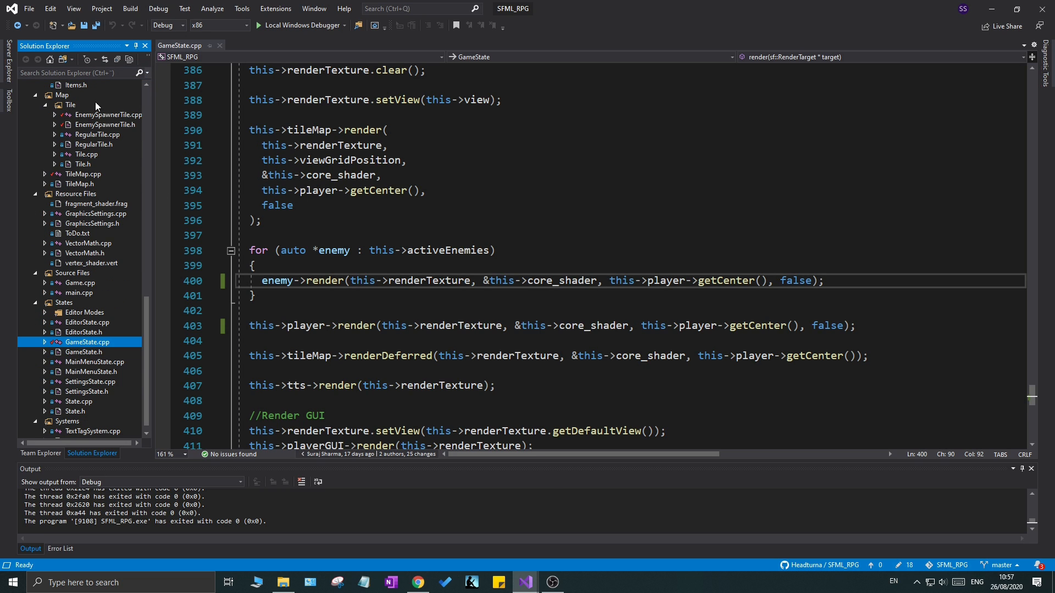
scroll(down, 3)
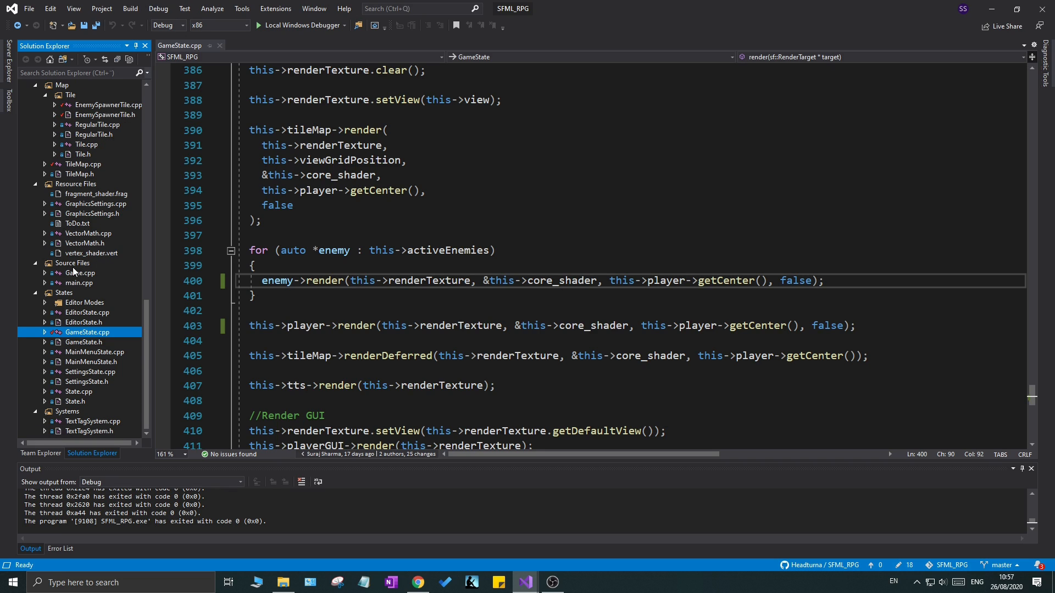
mouse_move(166, 221)
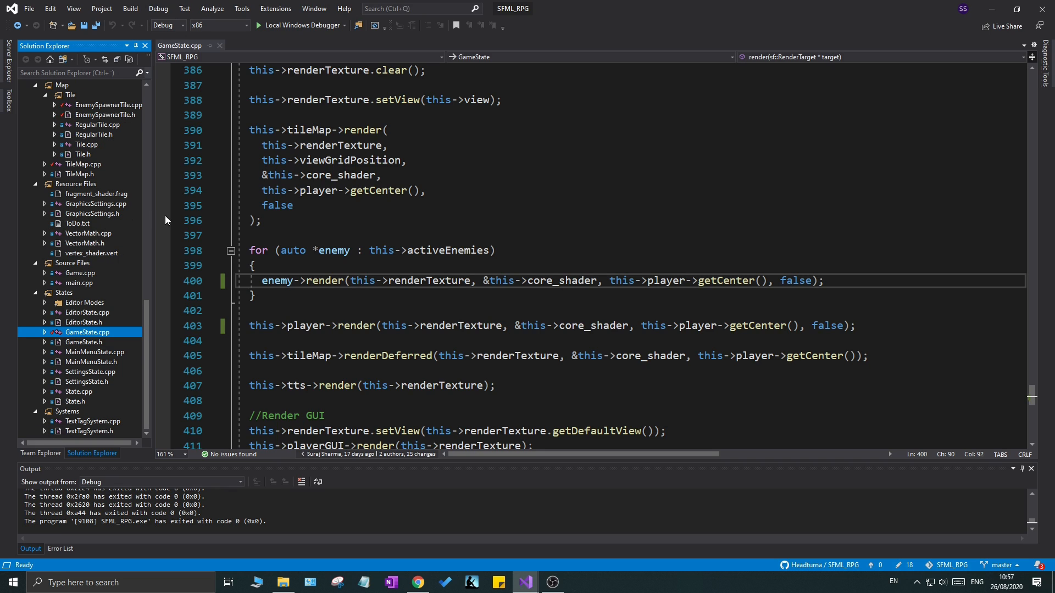
mouse_move(104, 203)
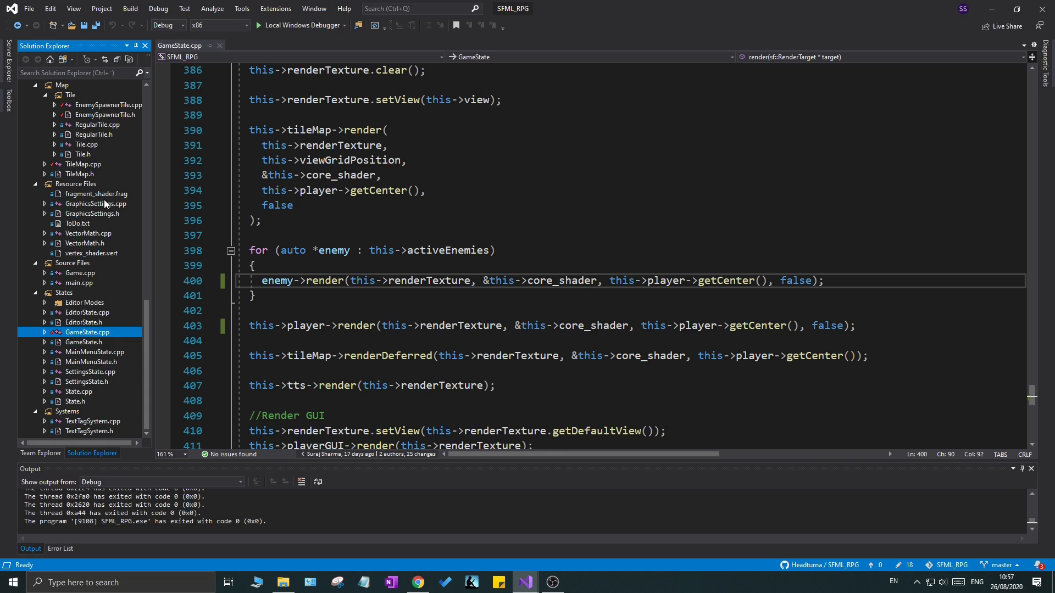
mouse_move(438, 82)
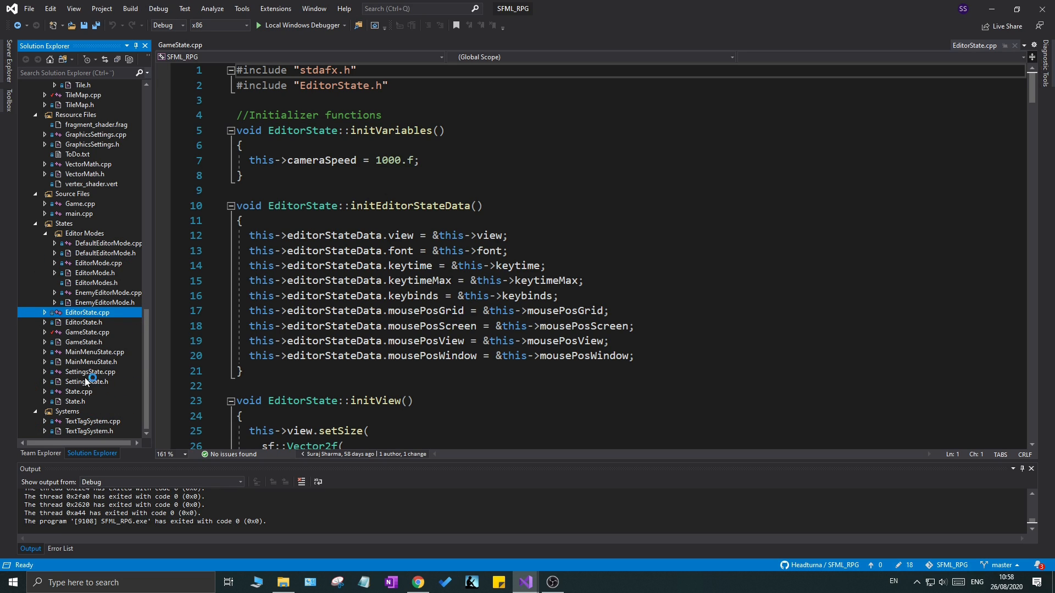
mouse_move(128, 367)
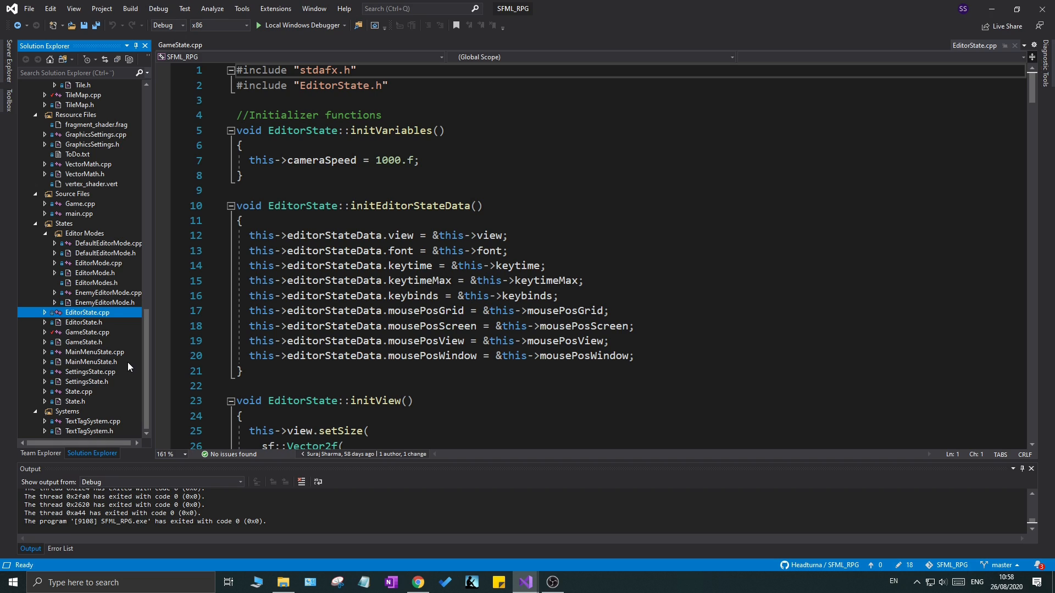
mouse_move(109, 361)
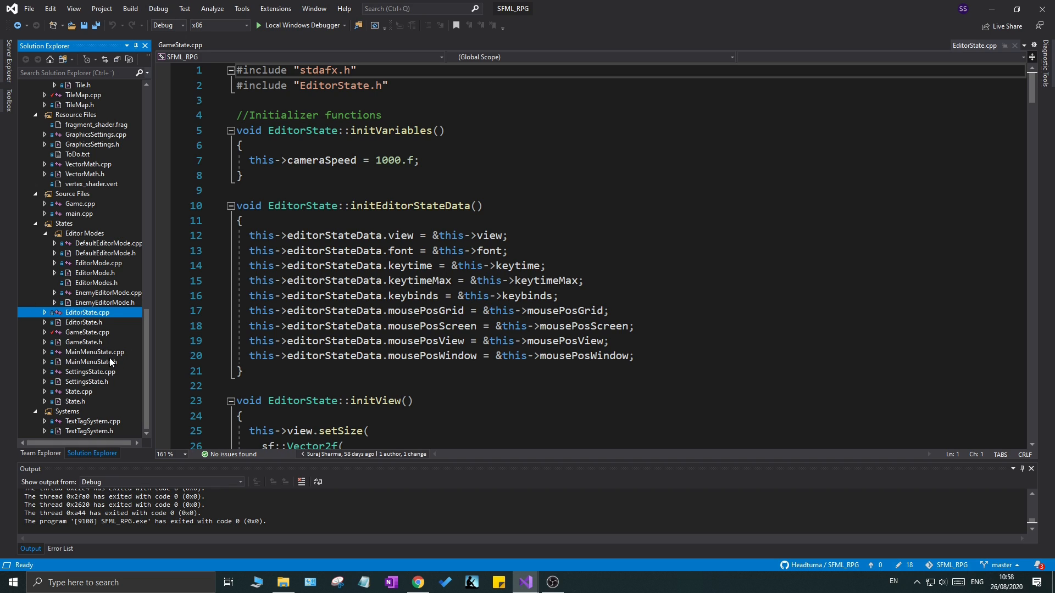
mouse_move(65, 367)
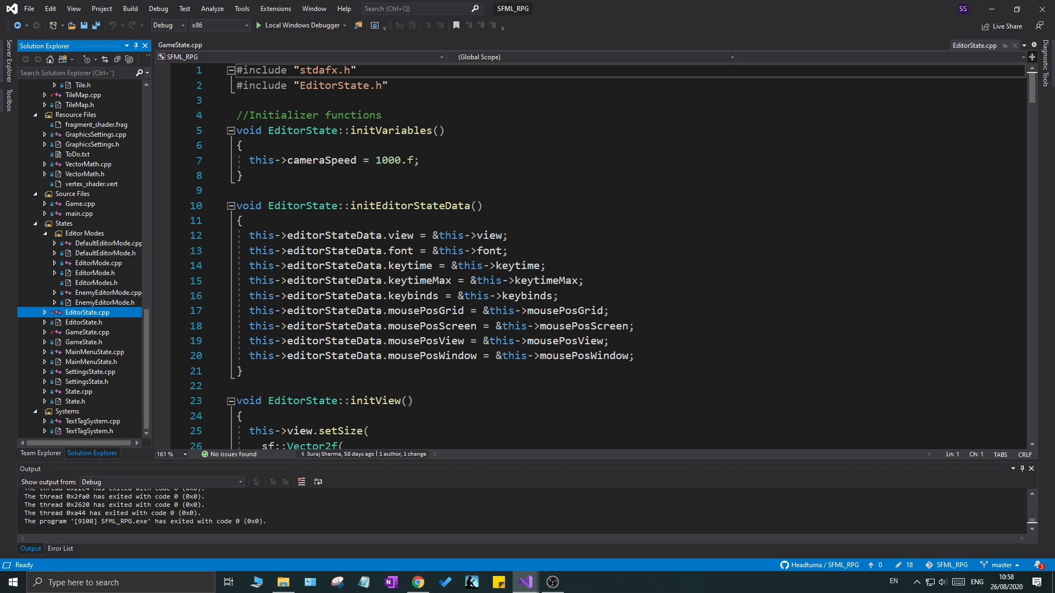
mouse_move(59, 415)
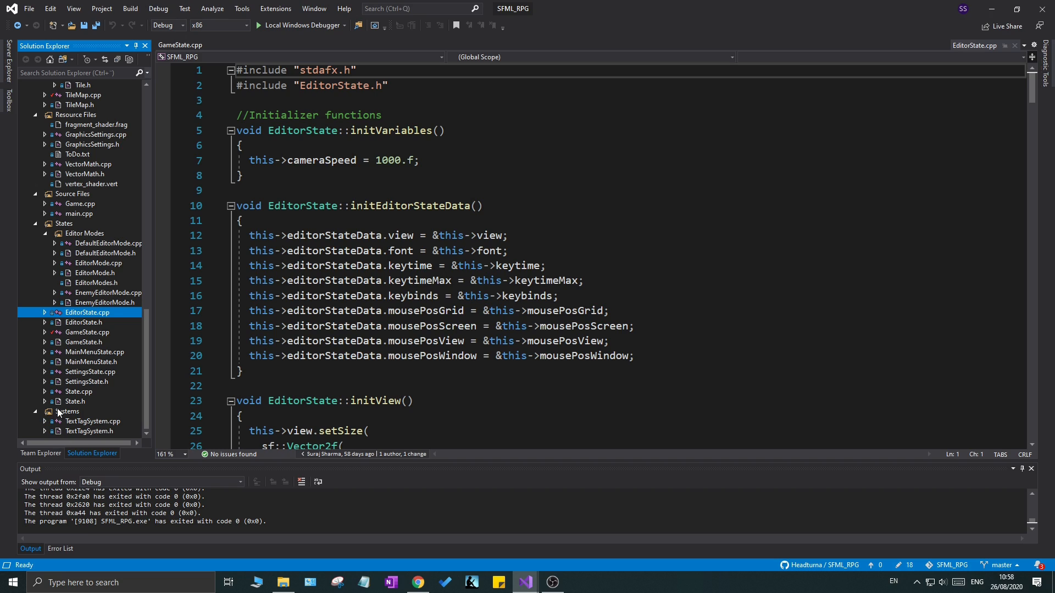
mouse_move(59, 452)
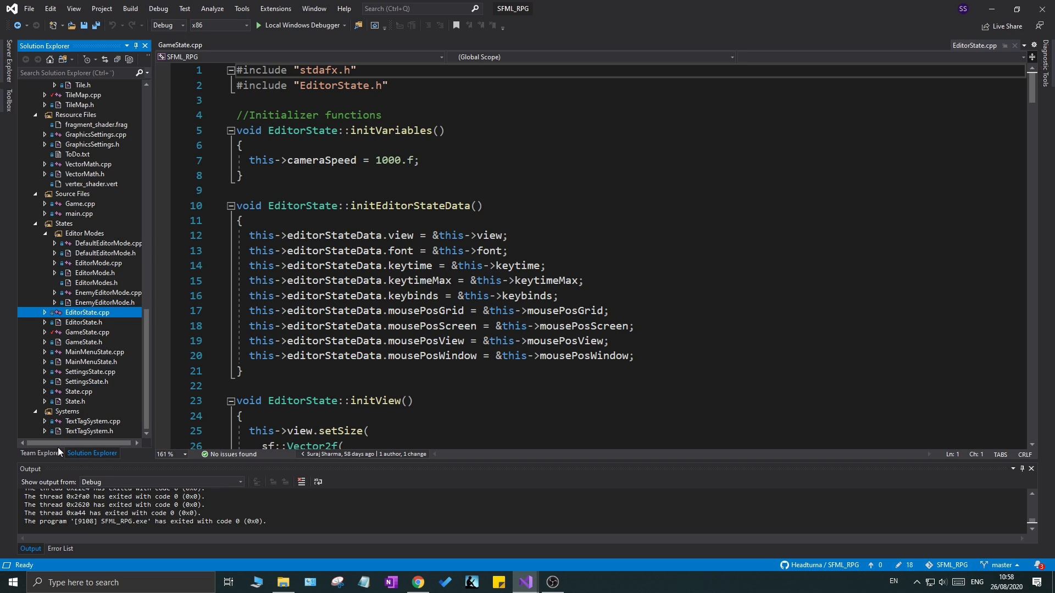
mouse_move(115, 439)
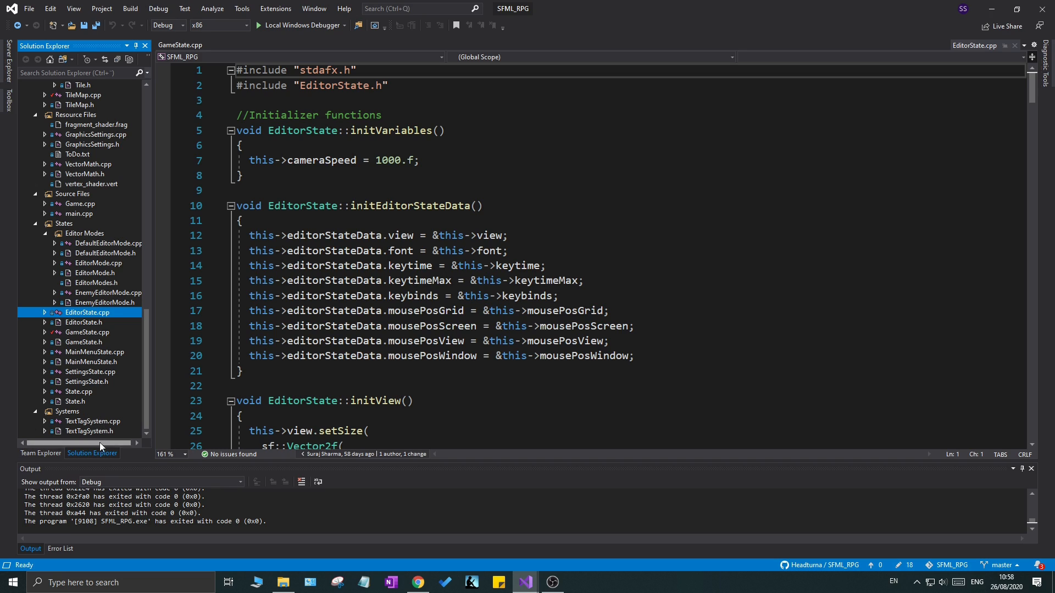
mouse_move(110, 445)
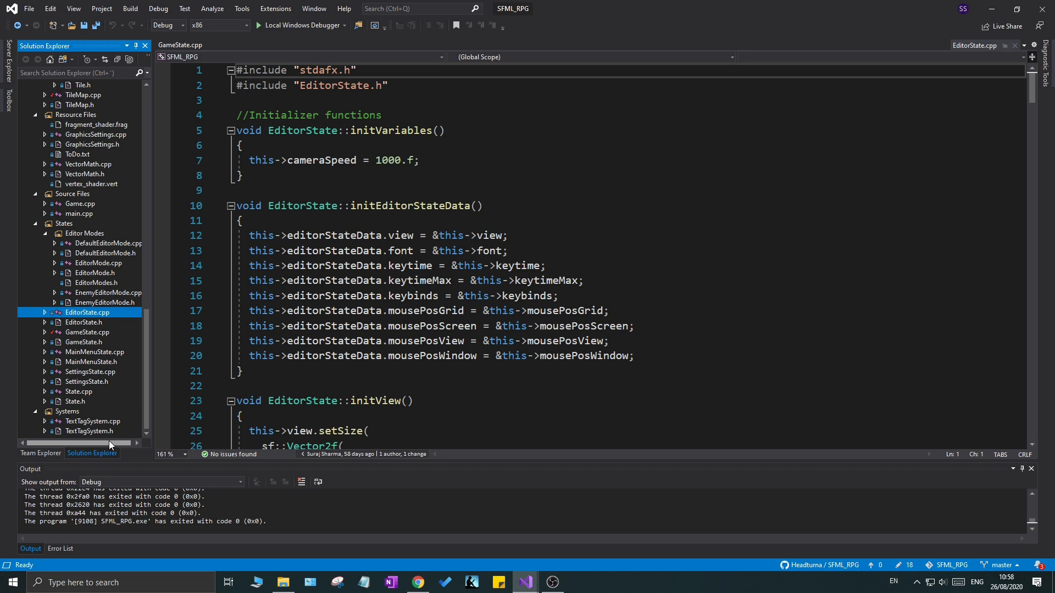
mouse_move(164, 363)
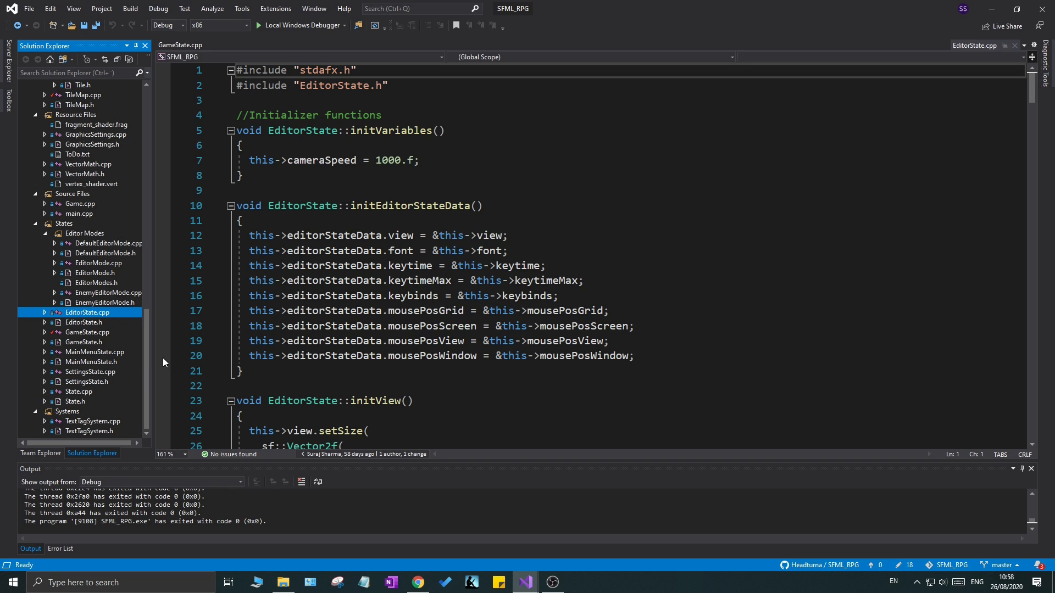
mouse_move(310, 26)
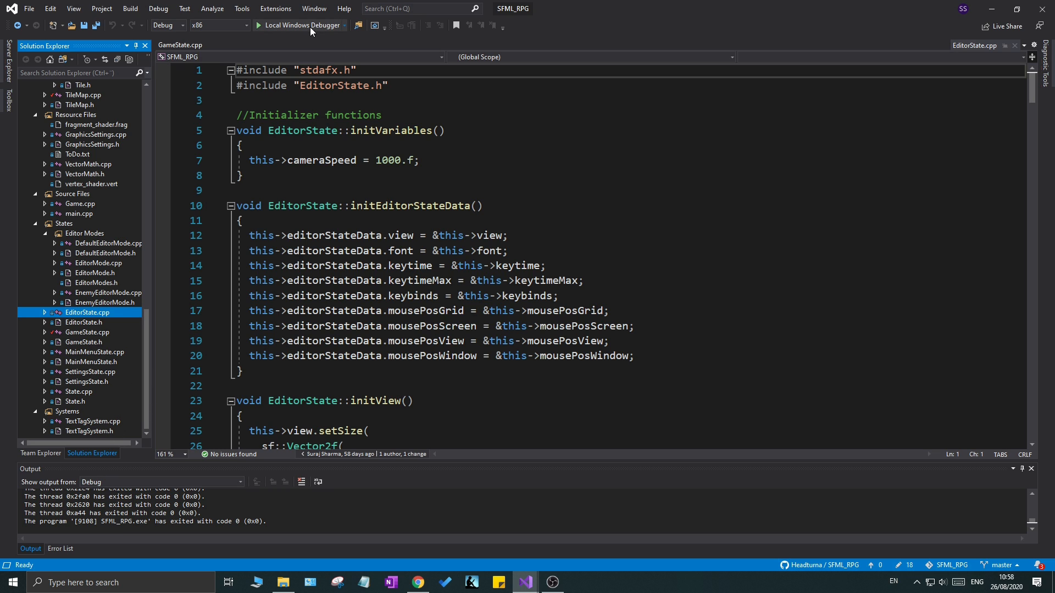
Run the game with Local Windows Debugger and choose Editor on its main menu
click(299, 26)
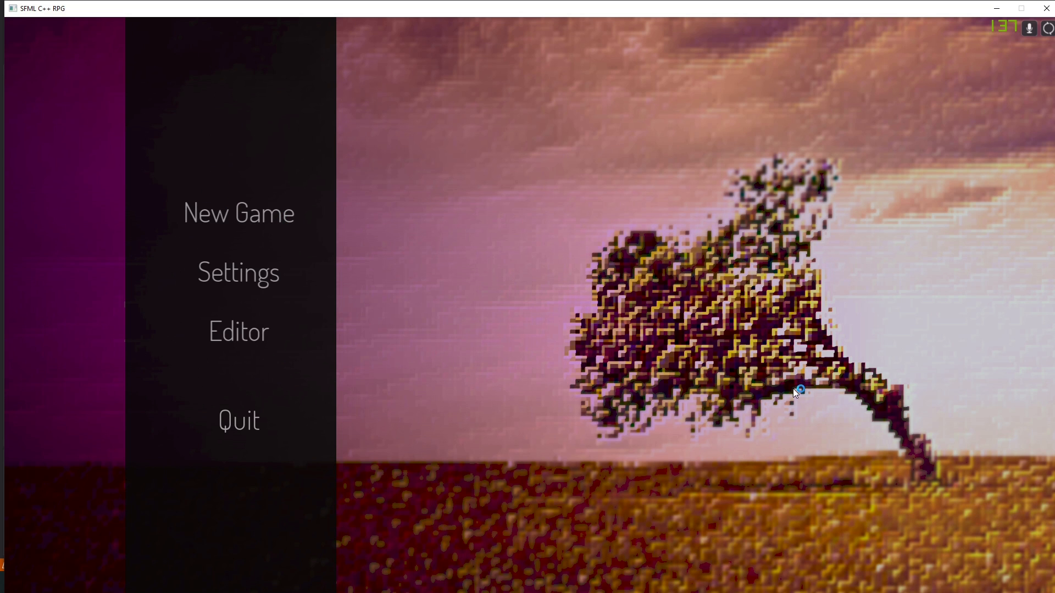
mouse_move(508, 545)
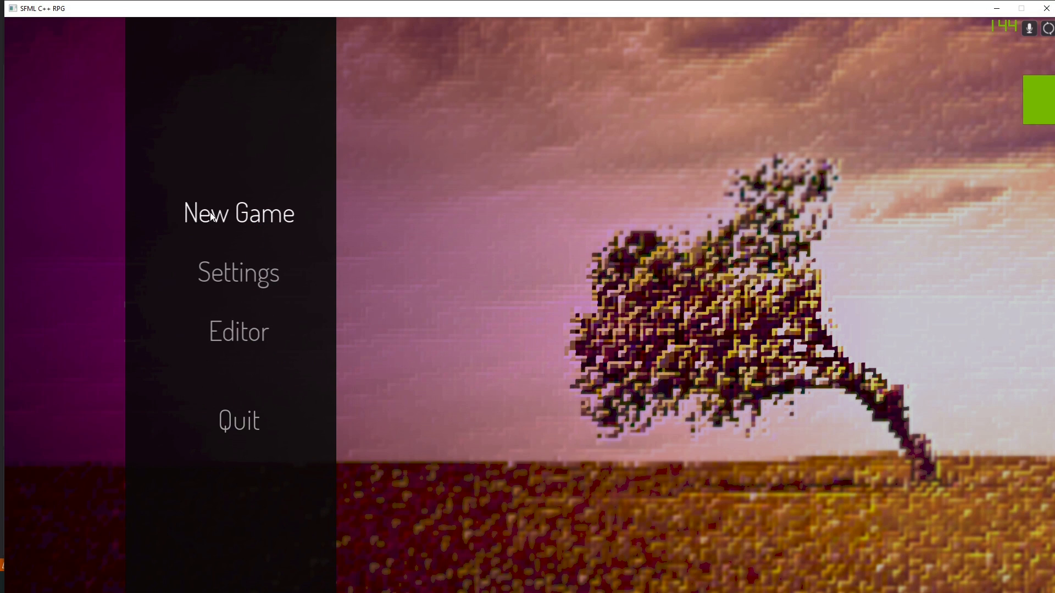
mouse_move(239, 332)
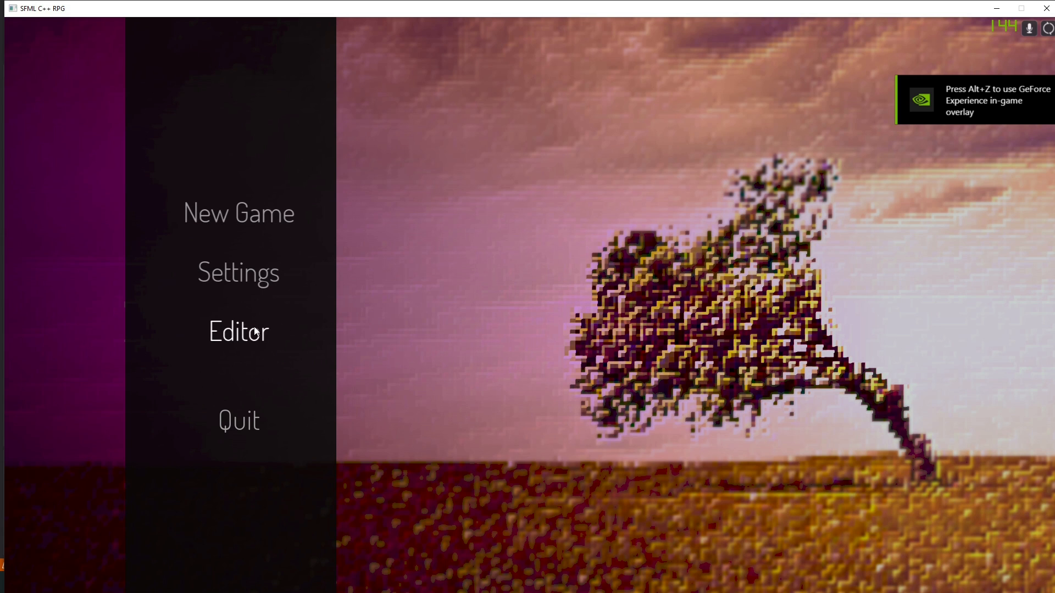
click(239, 332)
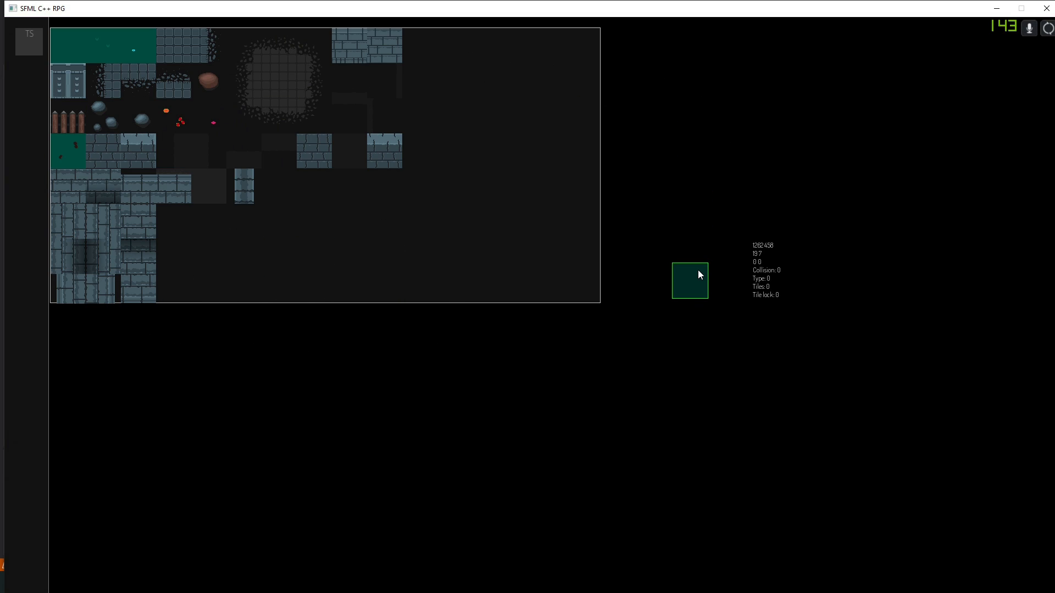
Pause the tile map editor with Escape and leave it back to the main menu
key(Escape)
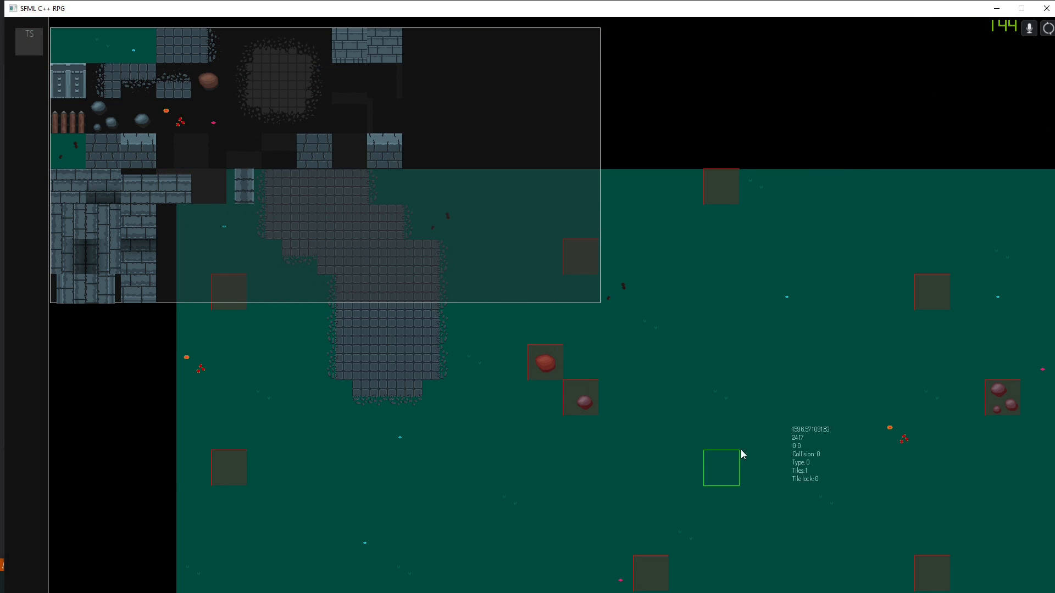
mouse_move(637, 372)
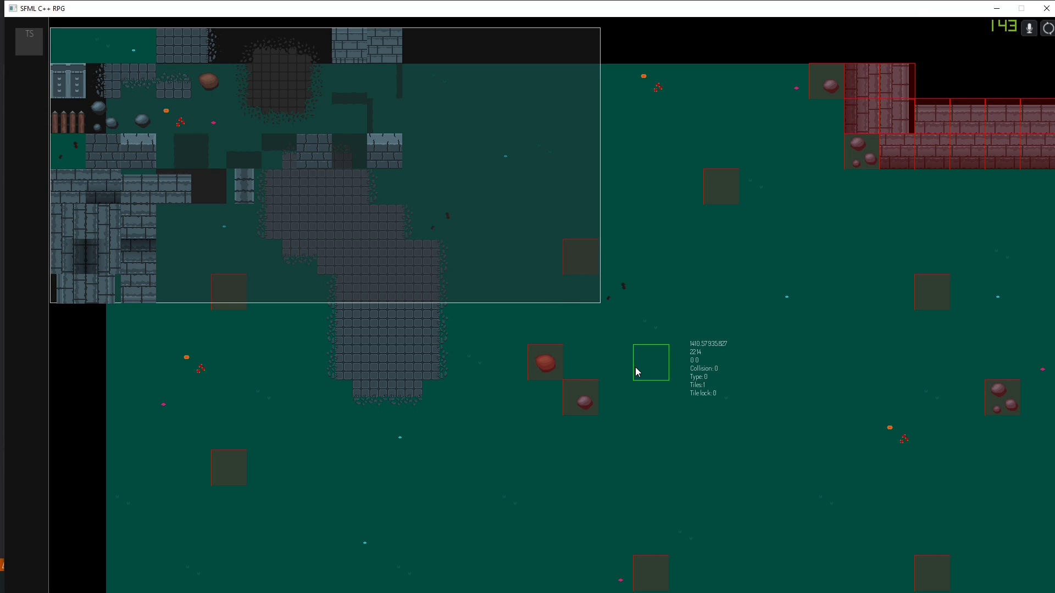
mouse_move(619, 332)
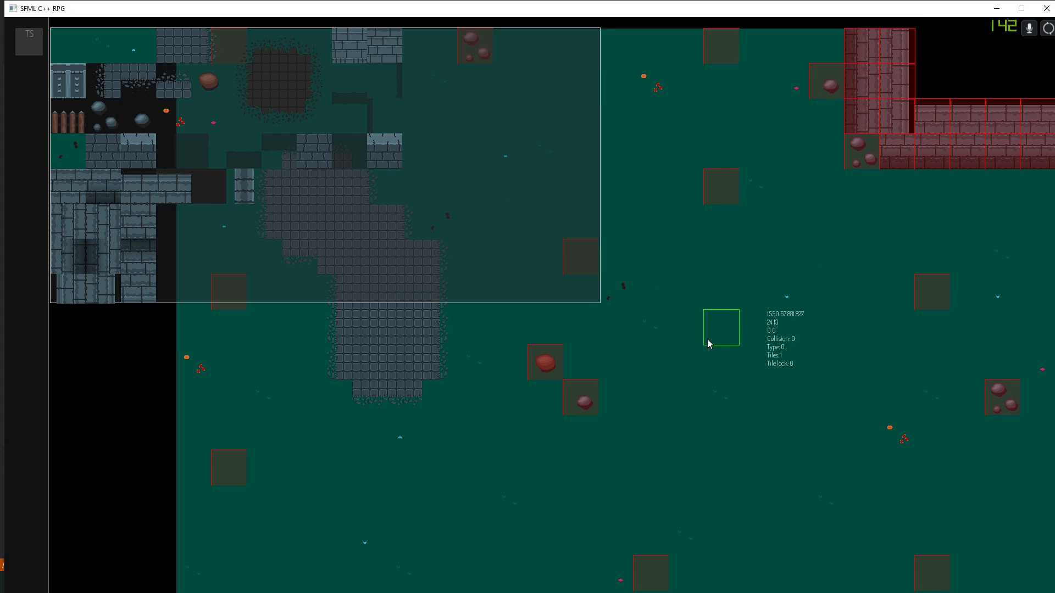
mouse_move(883, 175)
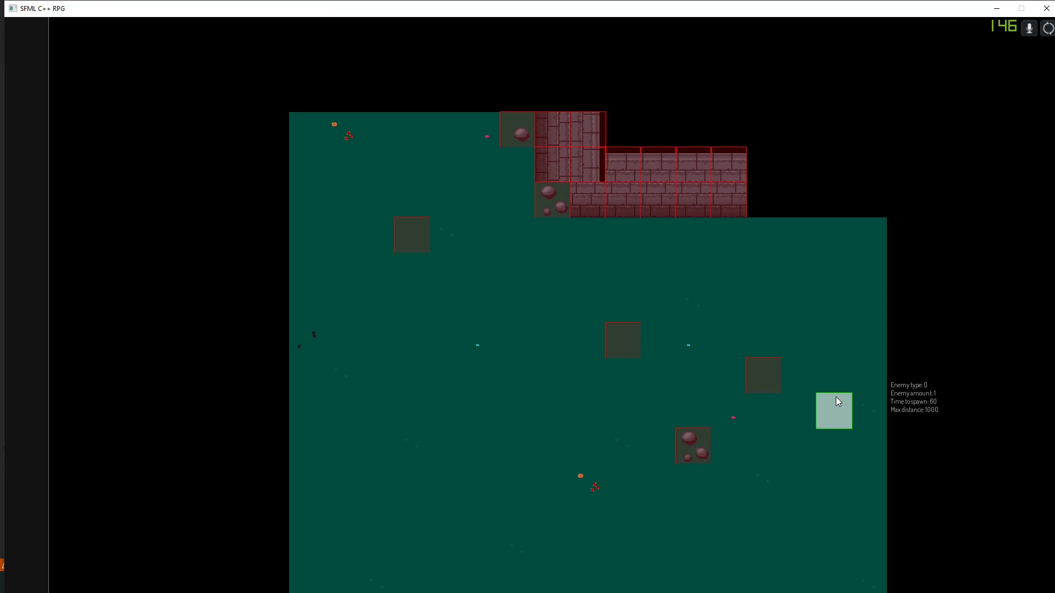
key(Escape)
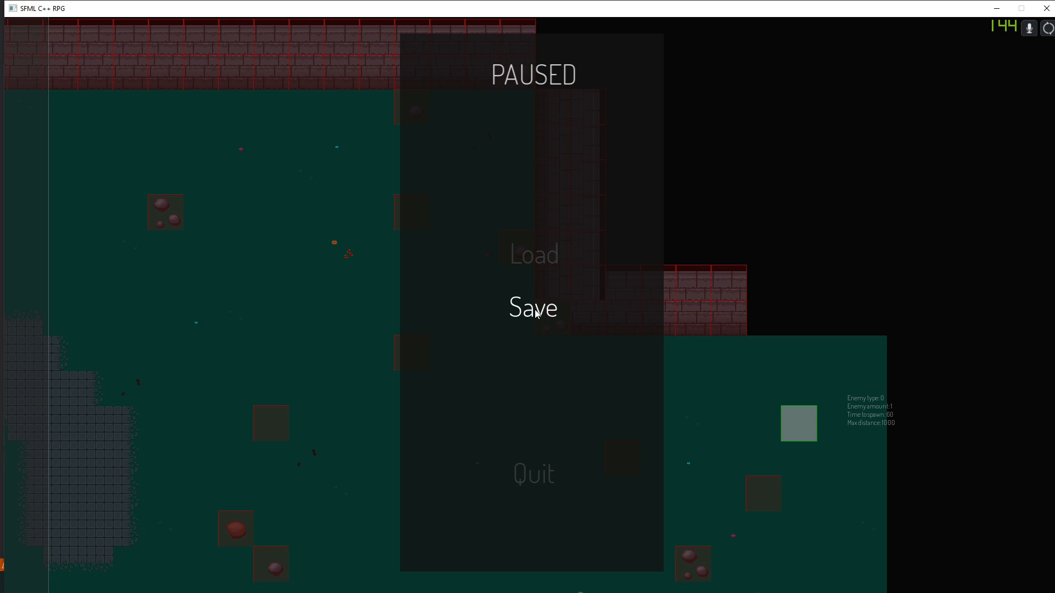
click(533, 472)
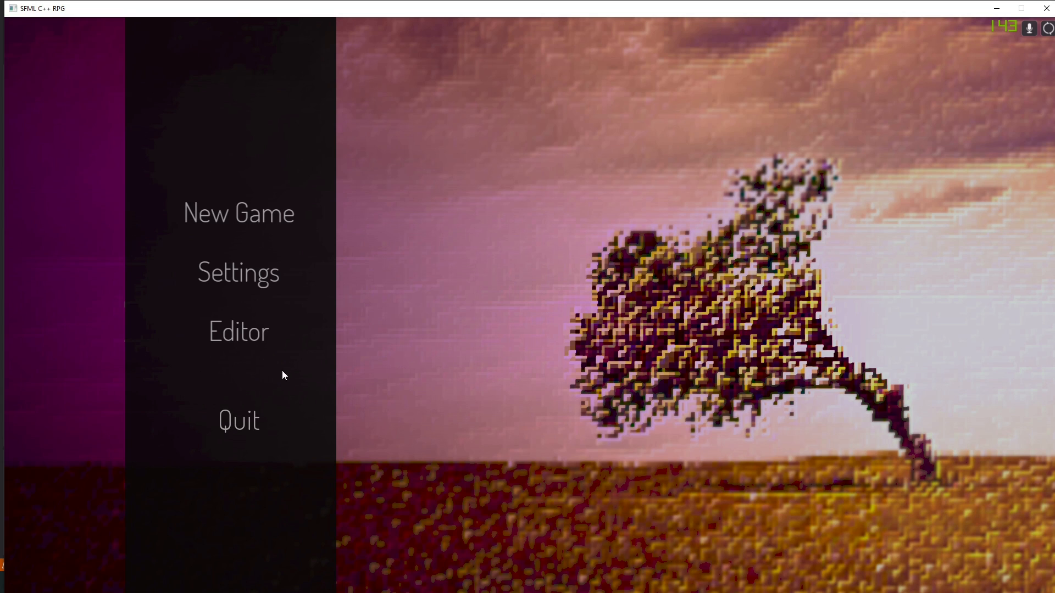
mouse_move(846, 47)
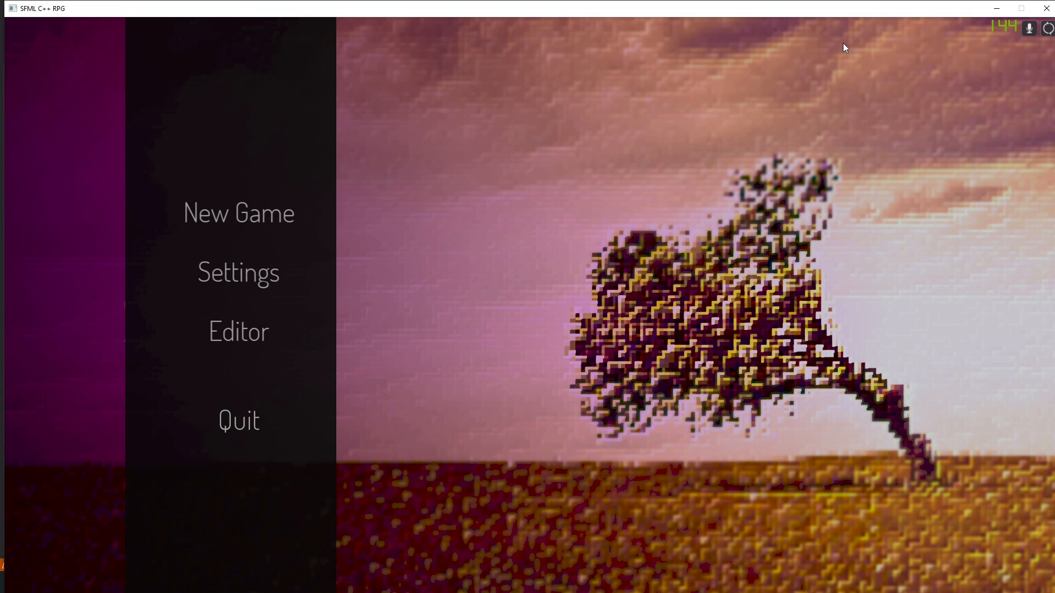
mouse_move(486, 234)
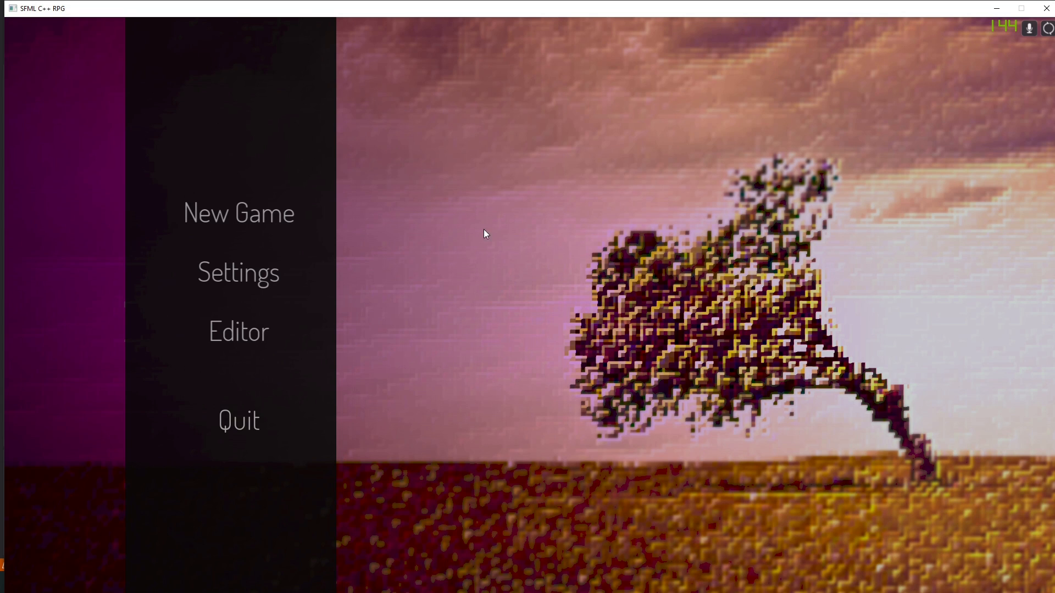
mouse_move(511, 248)
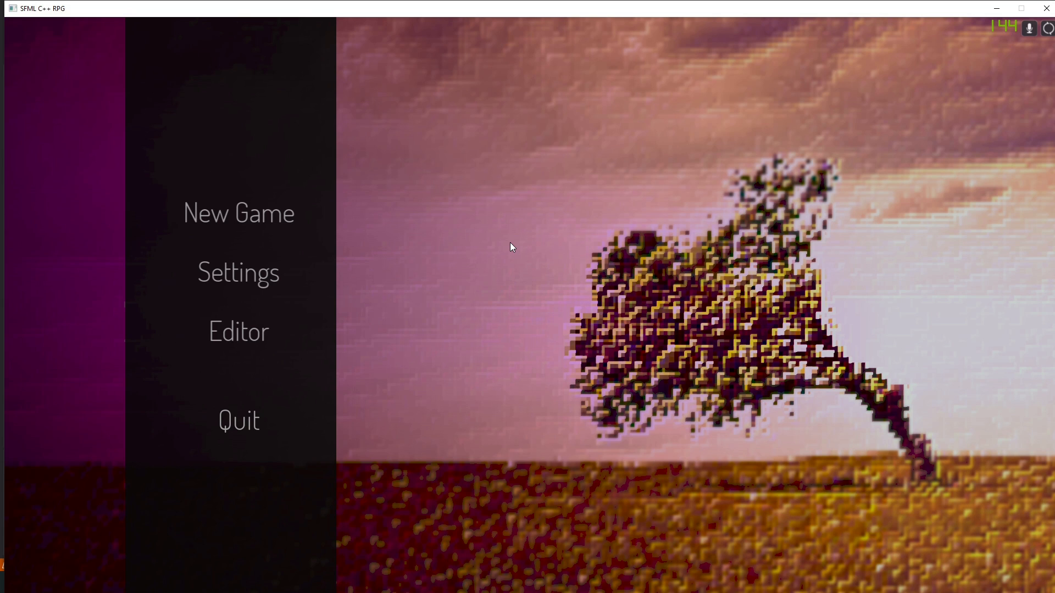
click(238, 272)
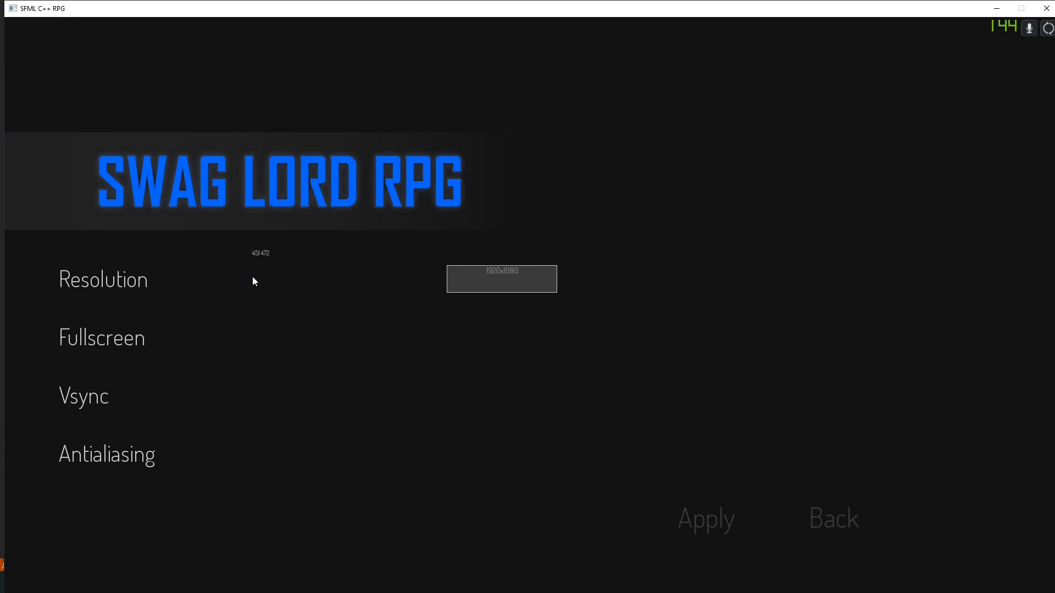
mouse_move(707, 529)
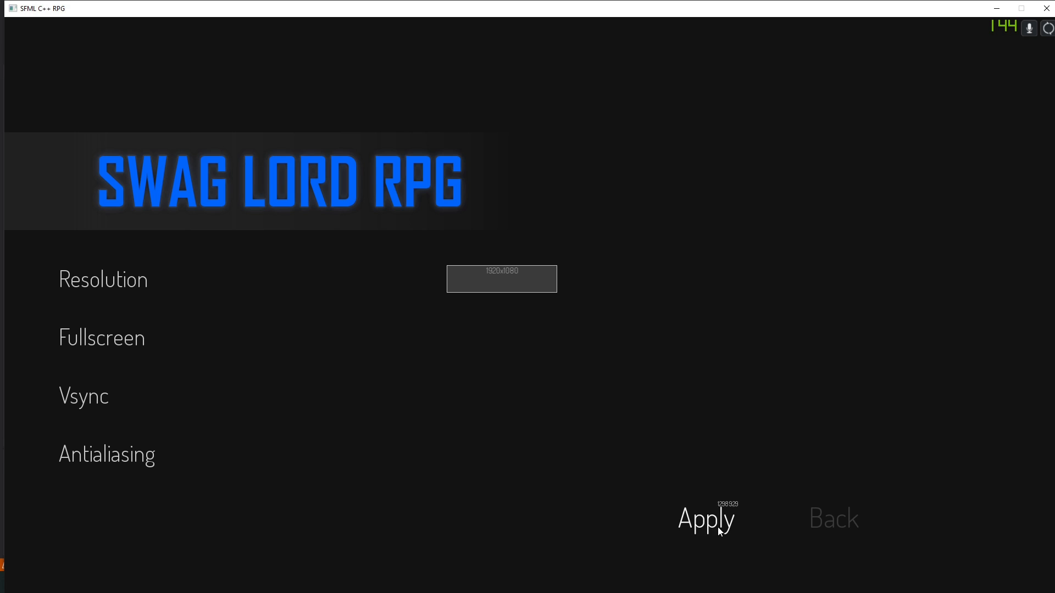
mouse_move(615, 339)
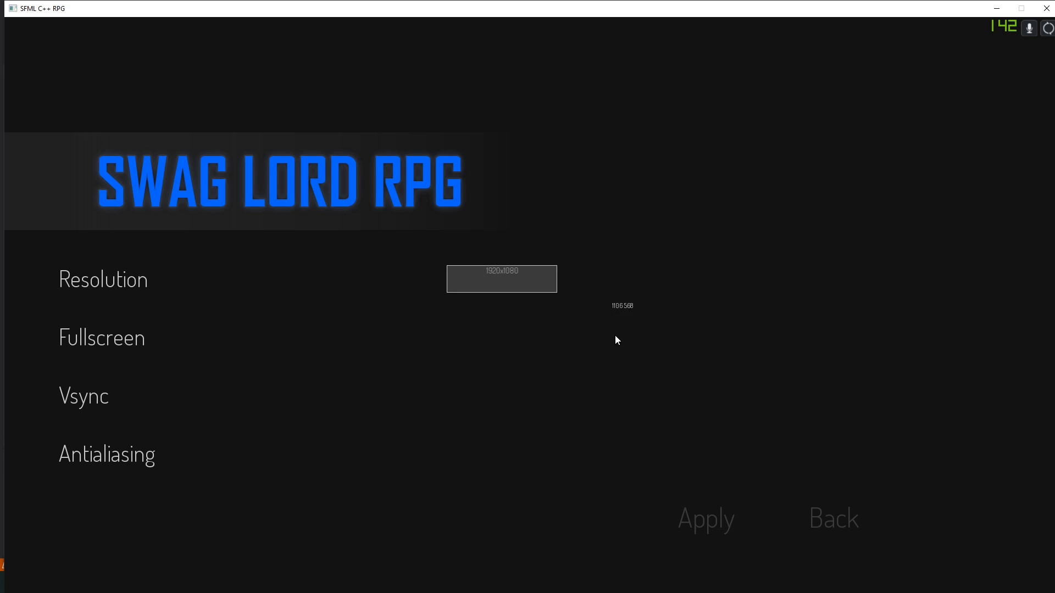
click(501, 278)
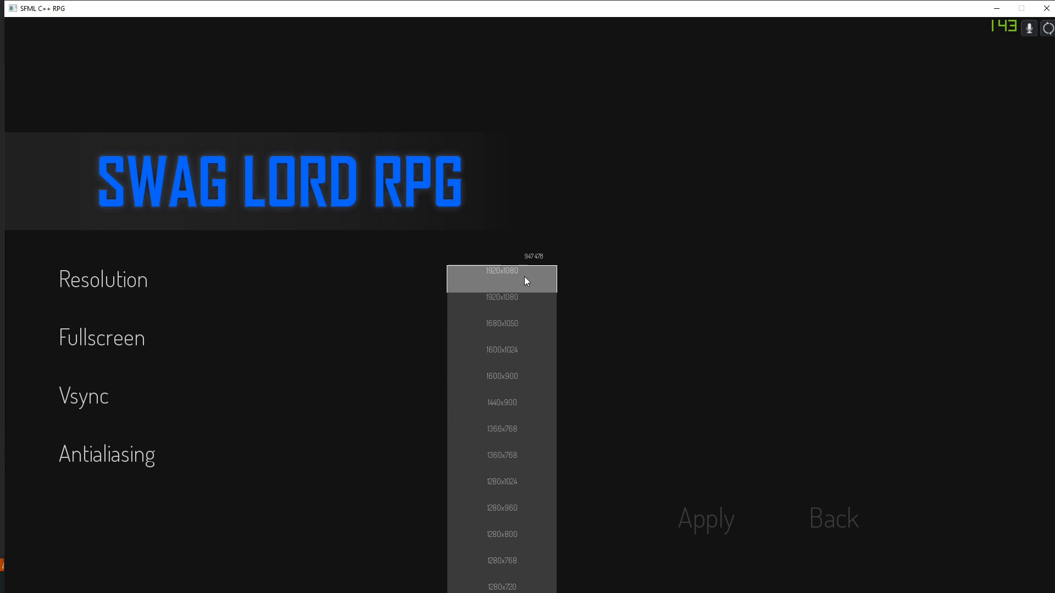
click(501, 279)
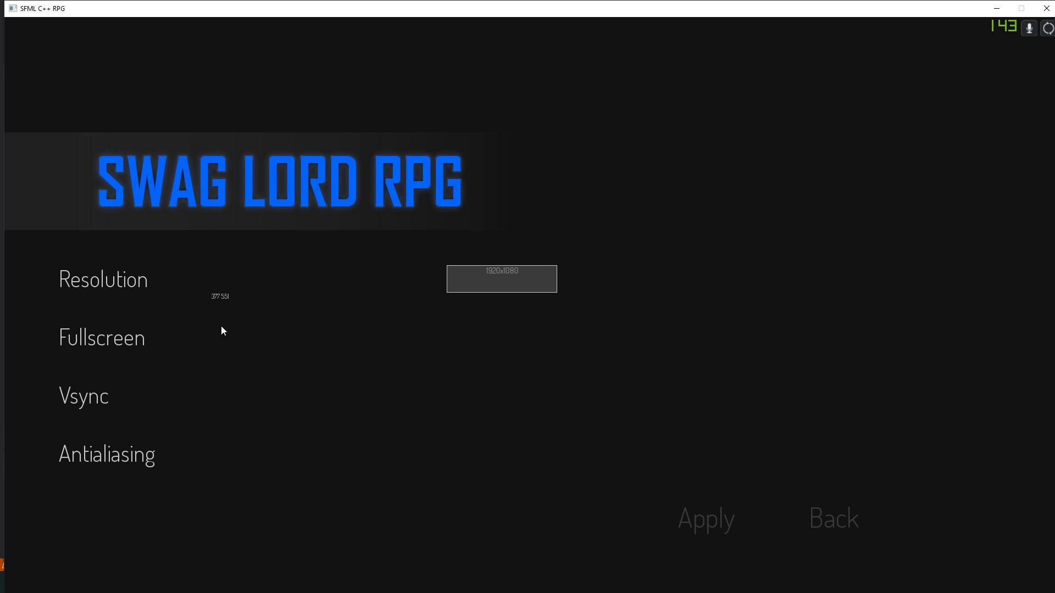
mouse_move(567, 323)
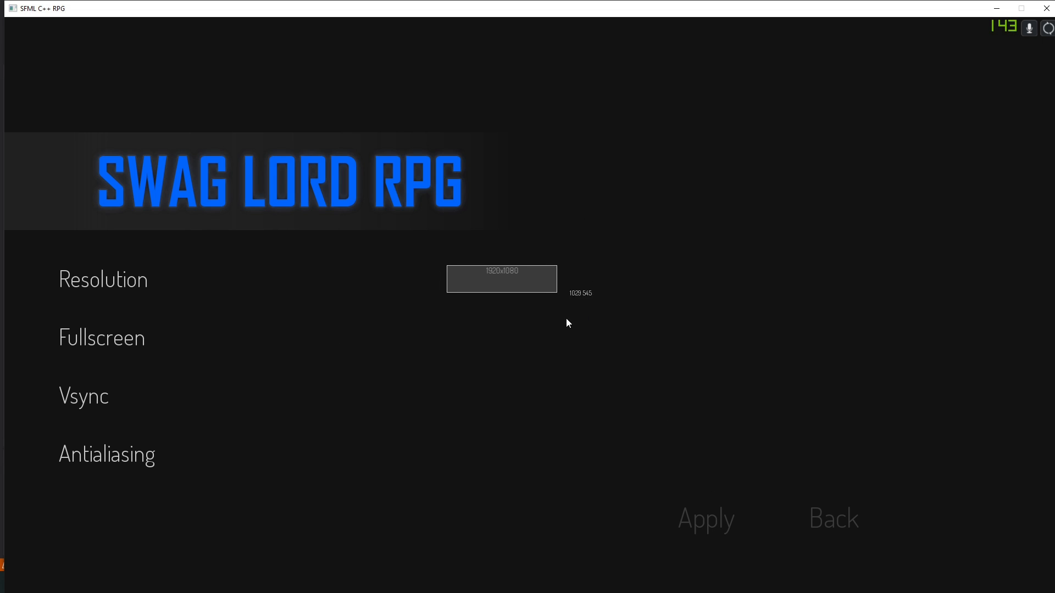
click(501, 278)
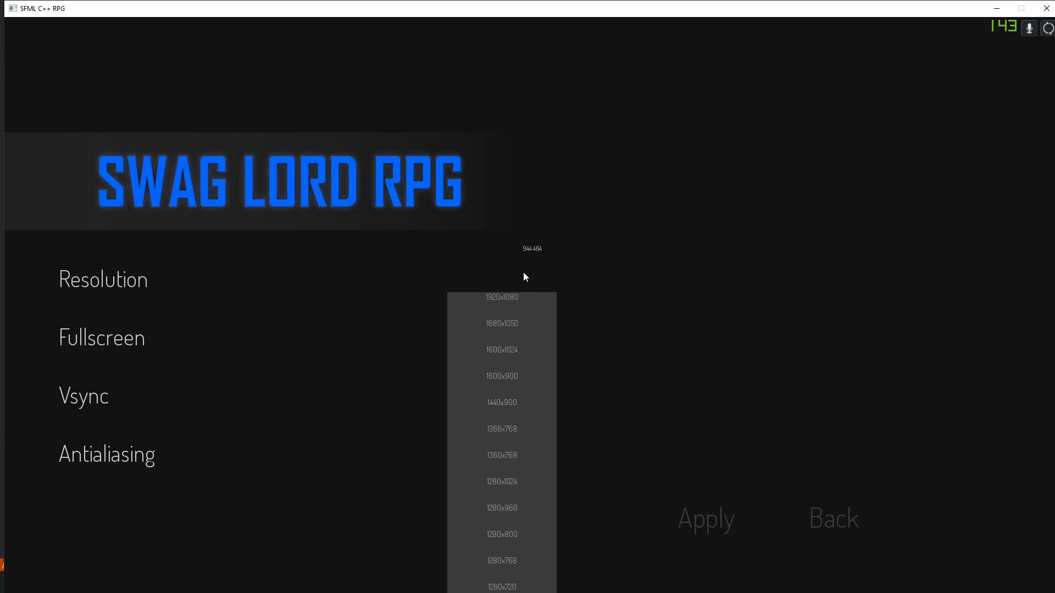
click(501, 298)
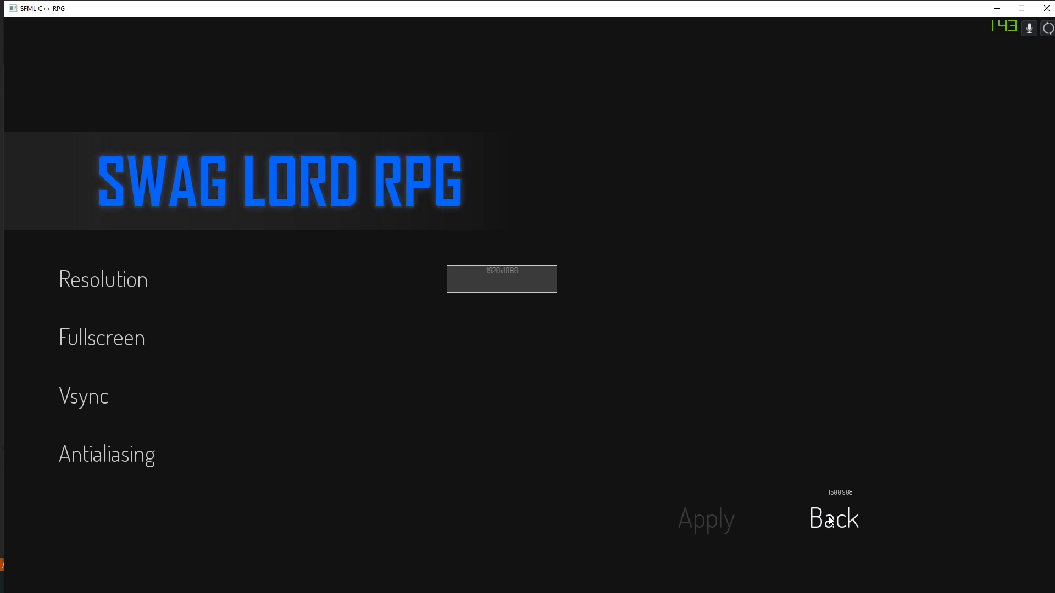
click(833, 517)
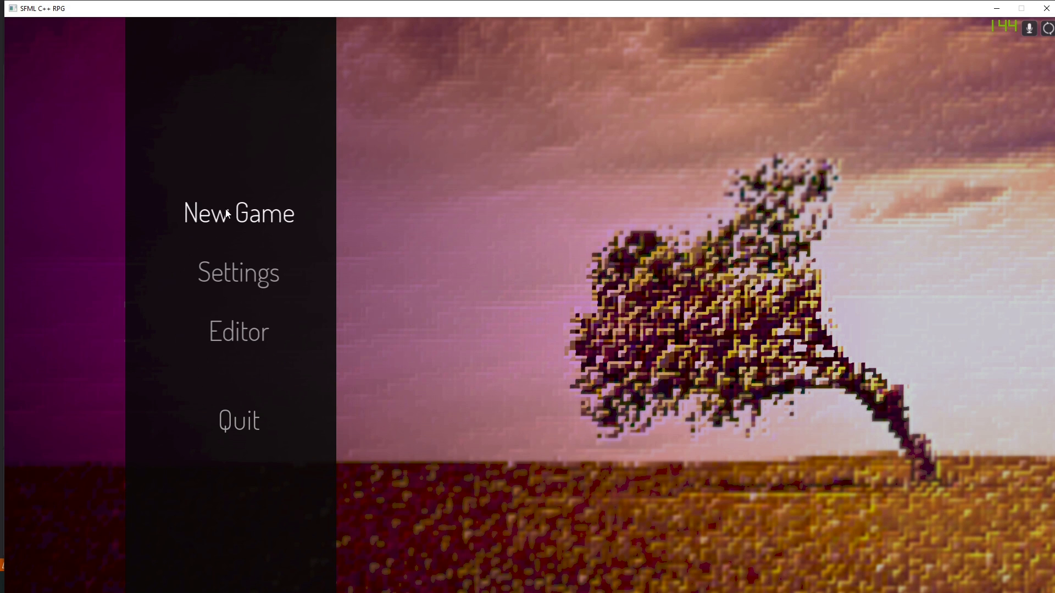
click(238, 214)
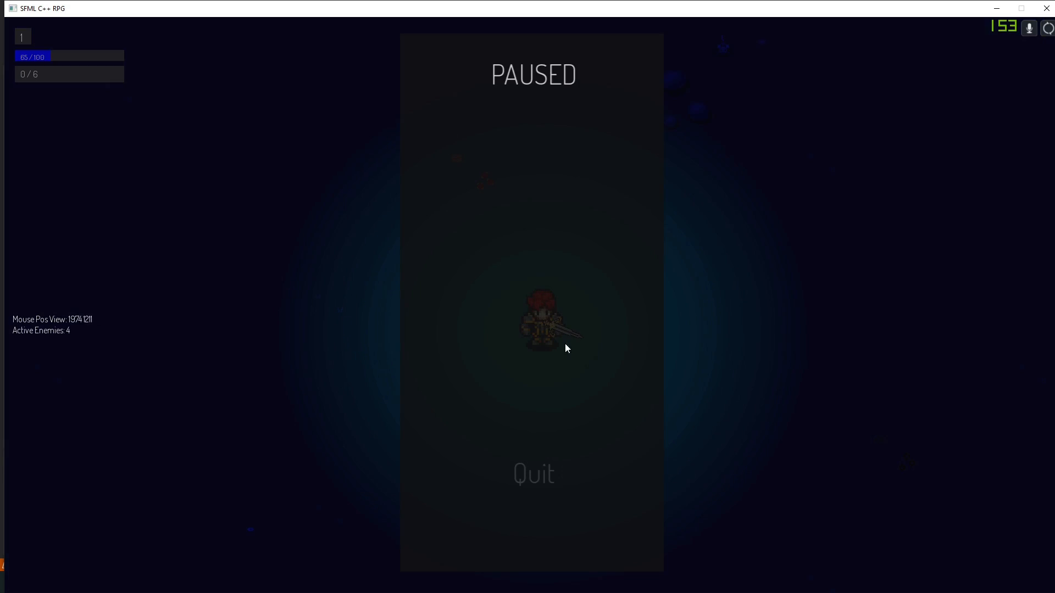
click(531, 474)
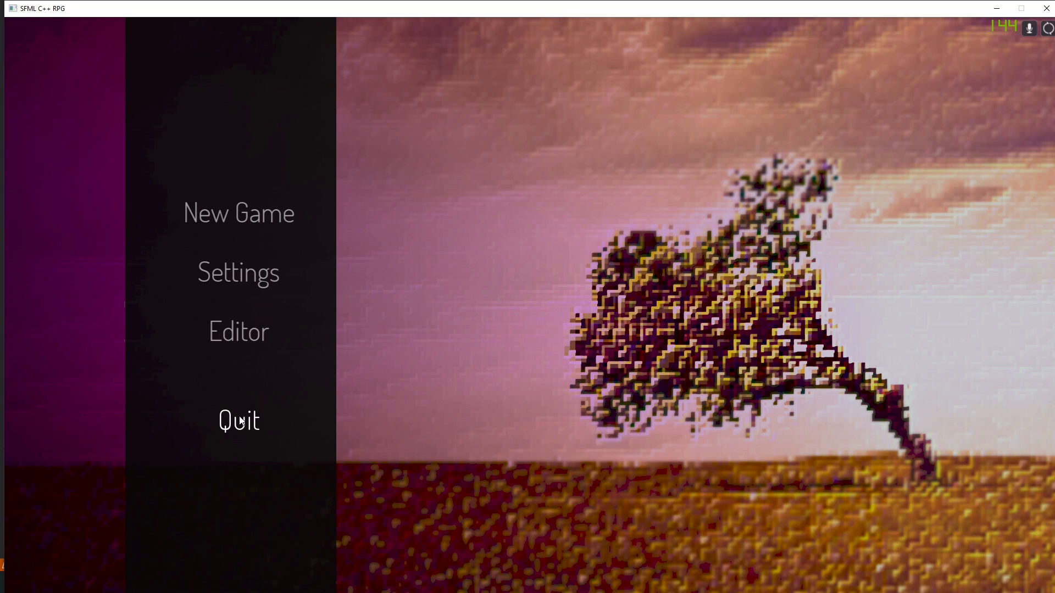
Quit the game and focus EditorState.cpp on initVariables and initEditorStateData
click(239, 420)
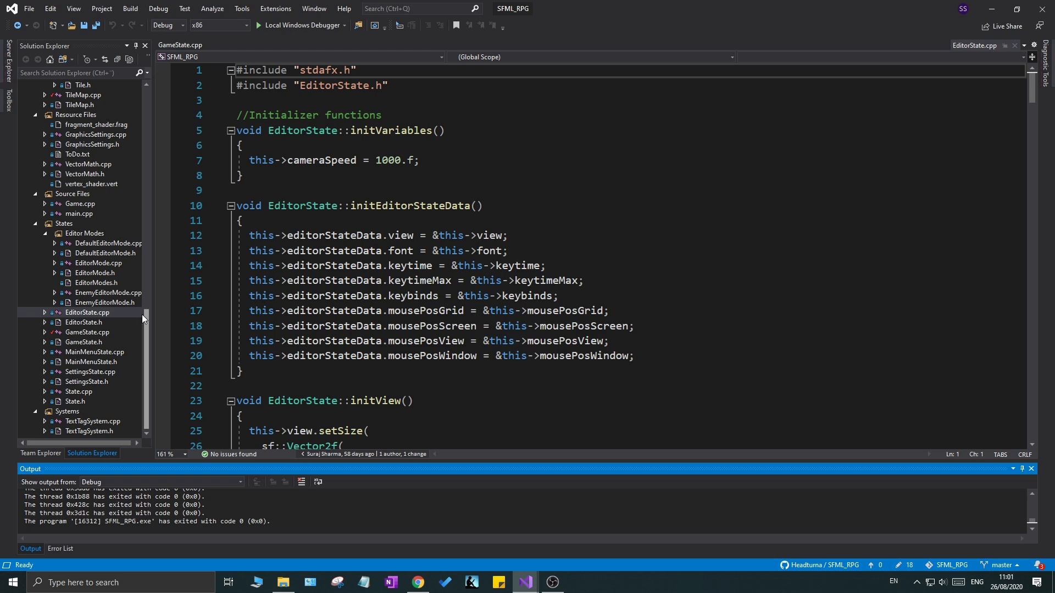
scroll(up, 3)
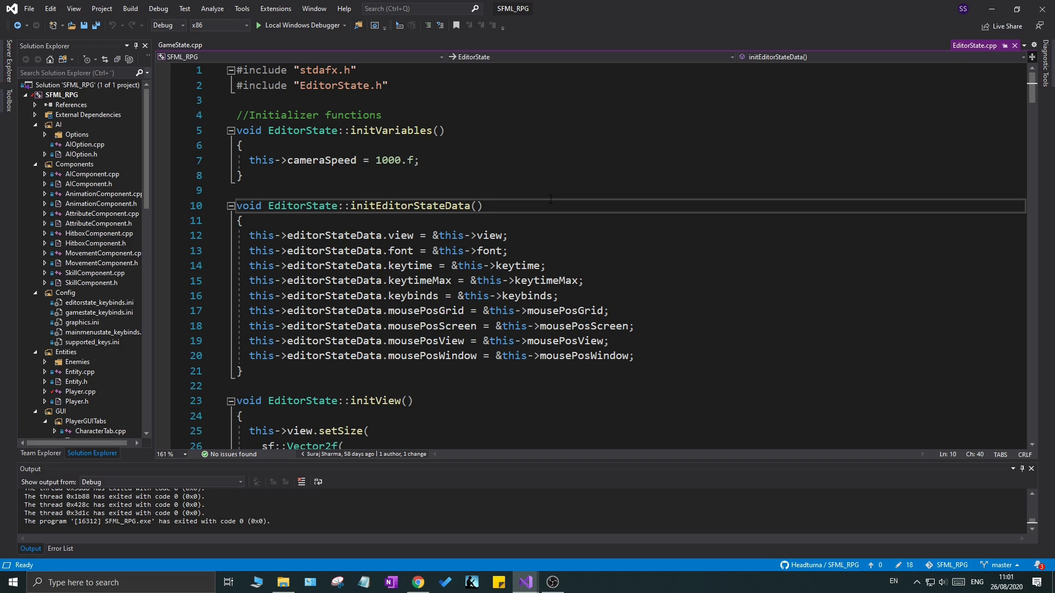
click(482, 205)
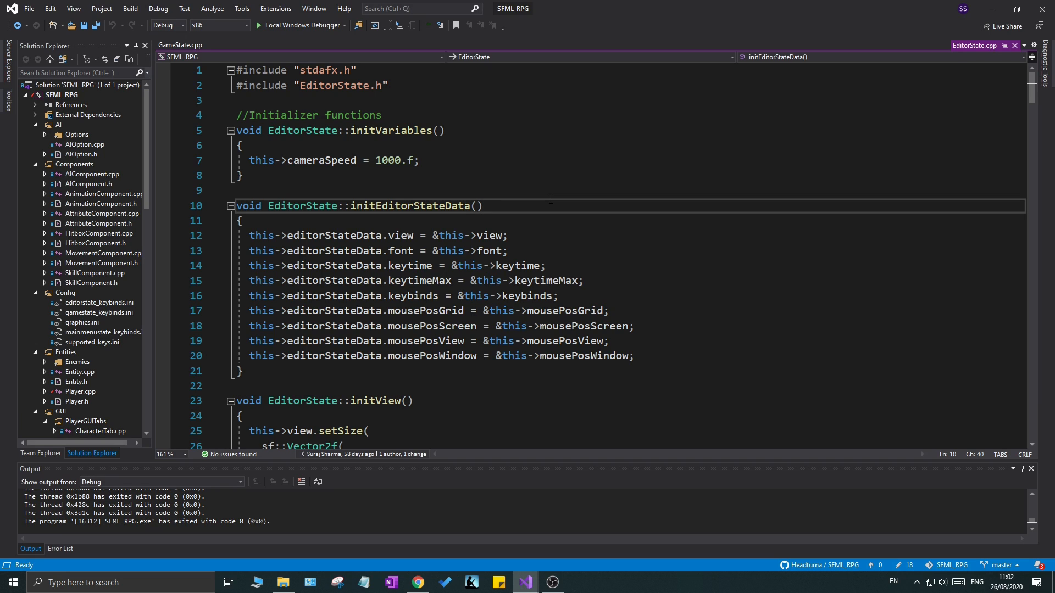
click(481, 206)
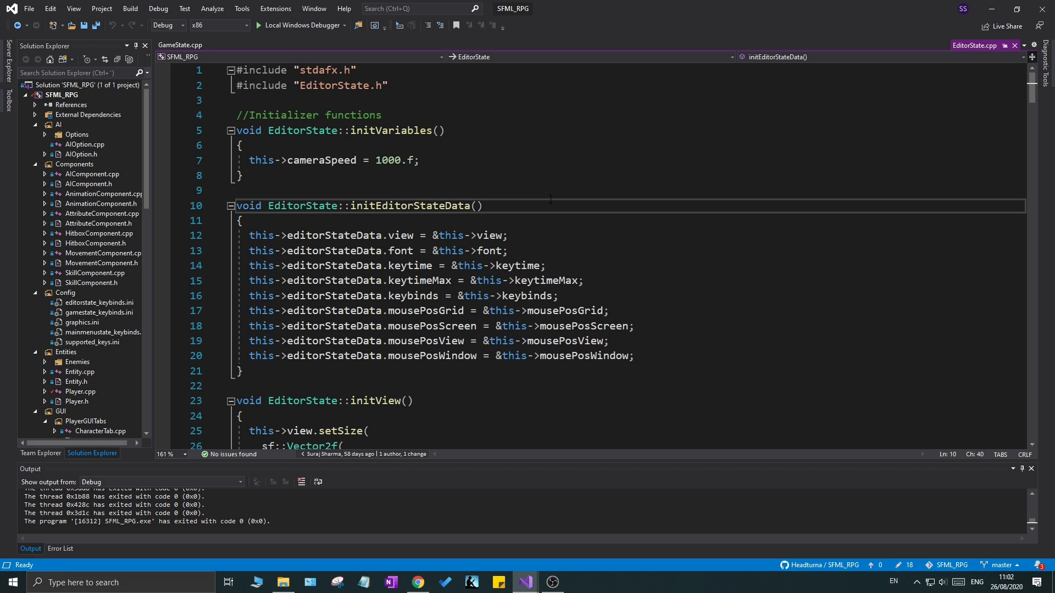
click(481, 206)
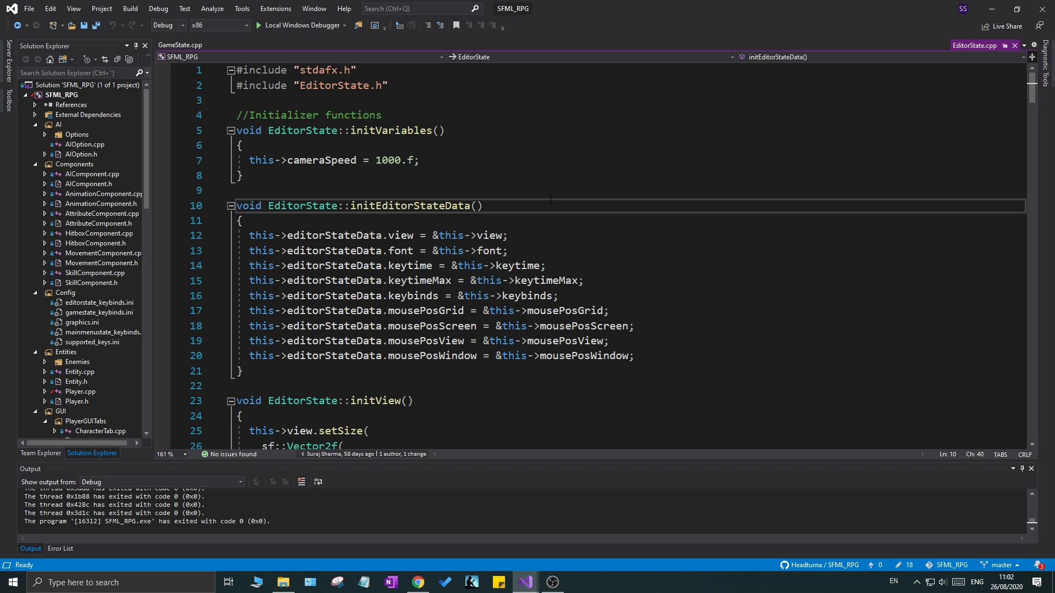
click(483, 206)
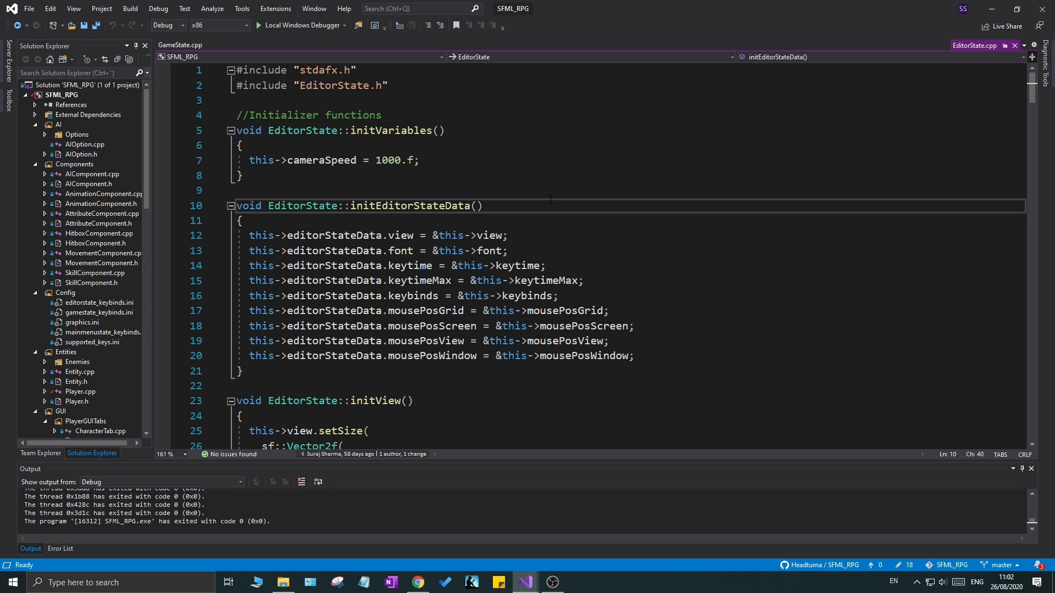
Scroll EditorState.cpp down to the font and keybind initializer functions
scroll(down, 3)
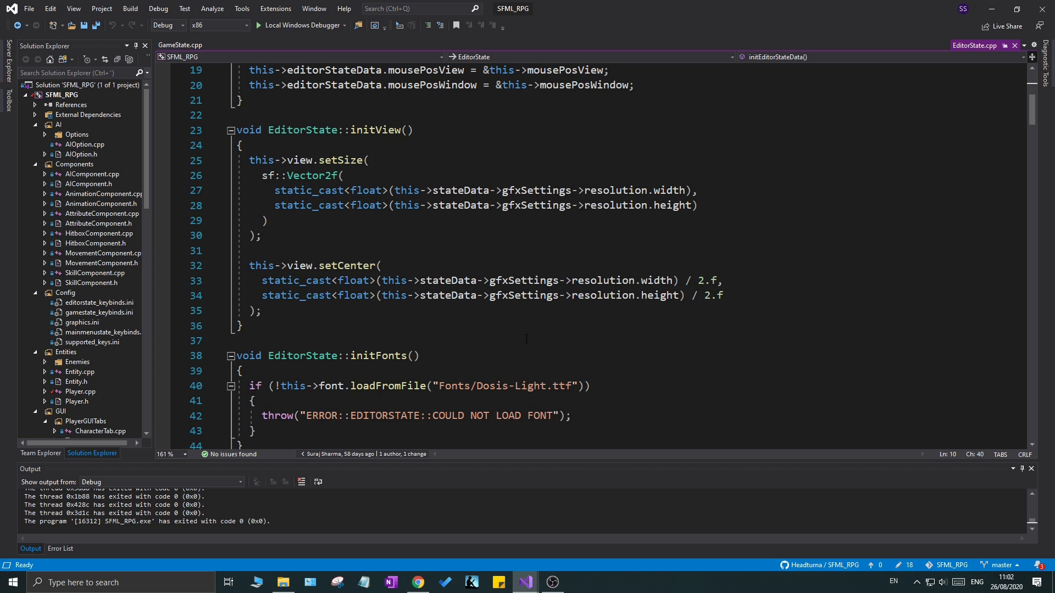
scroll(down, 3)
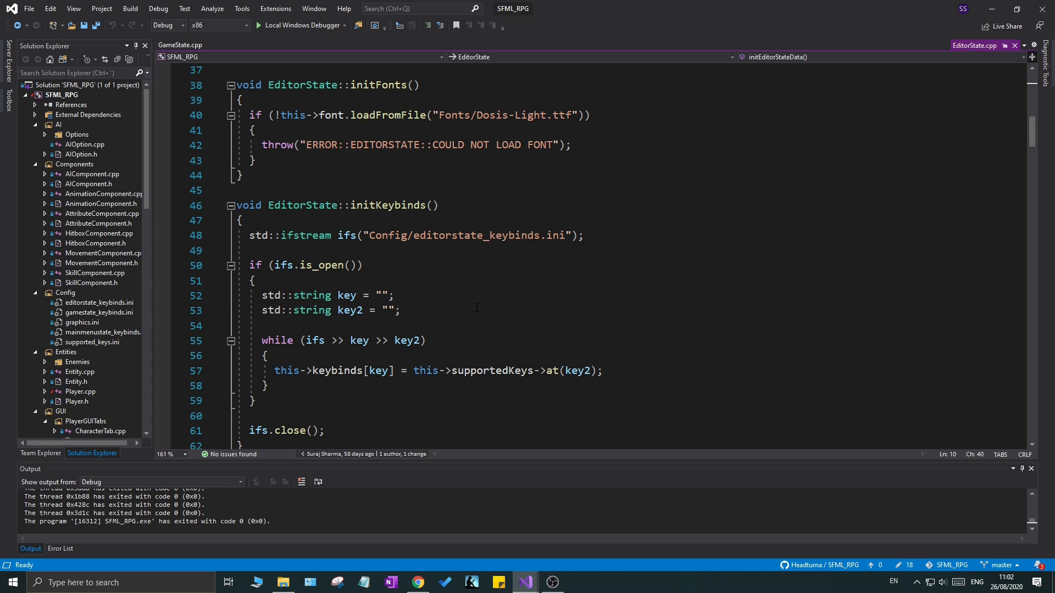
mouse_move(507, 328)
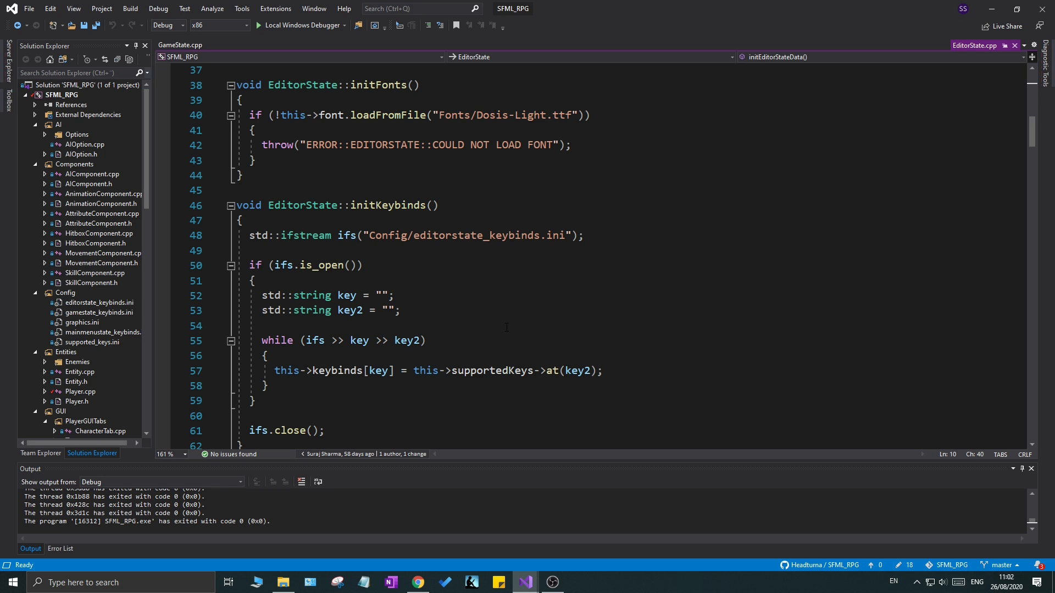